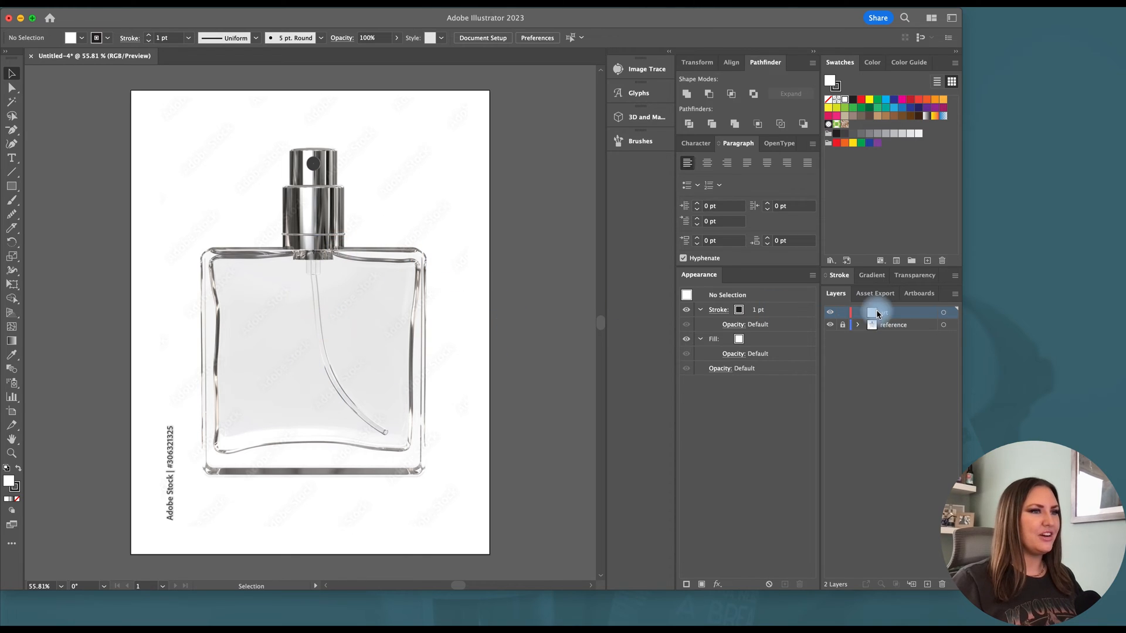
# Finish naming the new layer 'art' above the locked reference layer
pyautogui.click(892, 325)
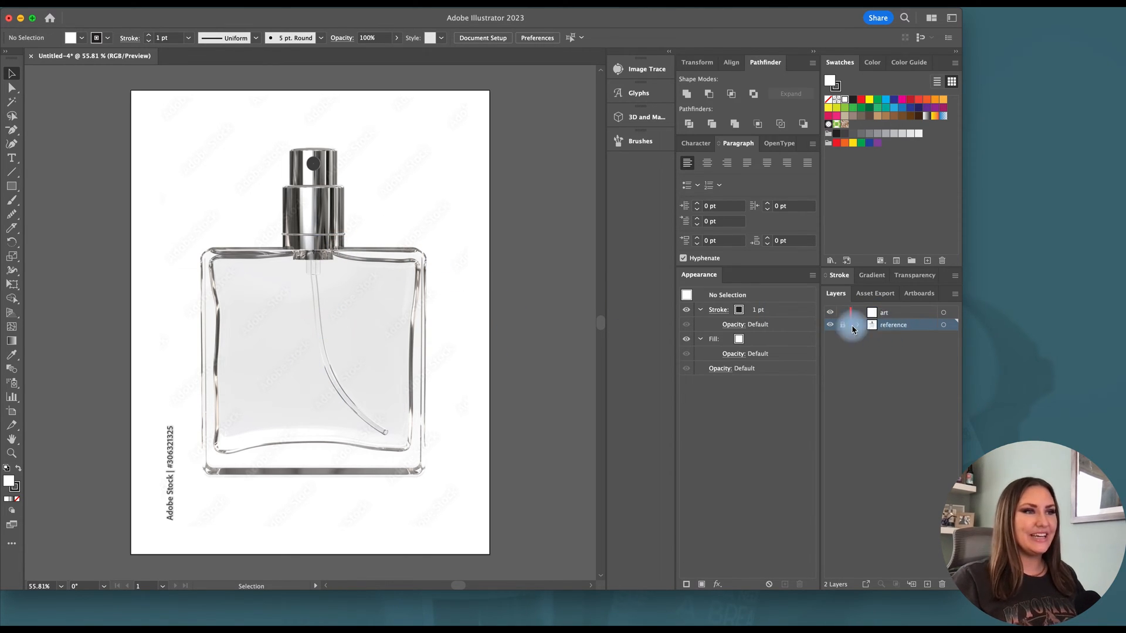
pyautogui.moveTo(844, 328)
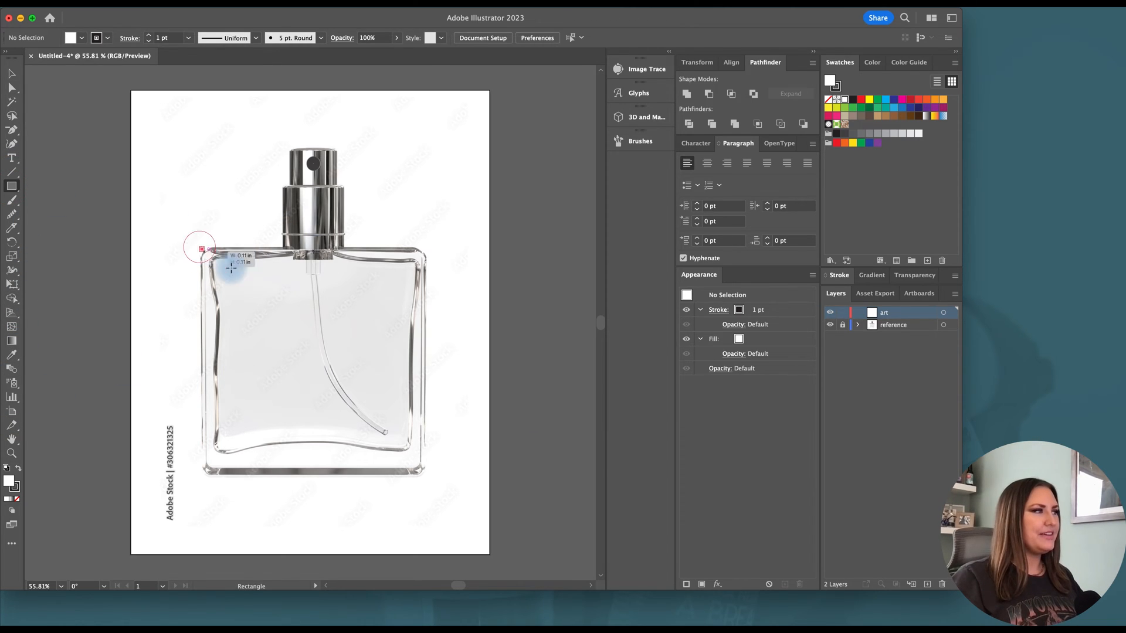
# Draw a rectangle over the bottle body and bend its top, right and left edges along the glass
pyautogui.moveTo(201, 249); pyautogui.dragTo(426, 479)
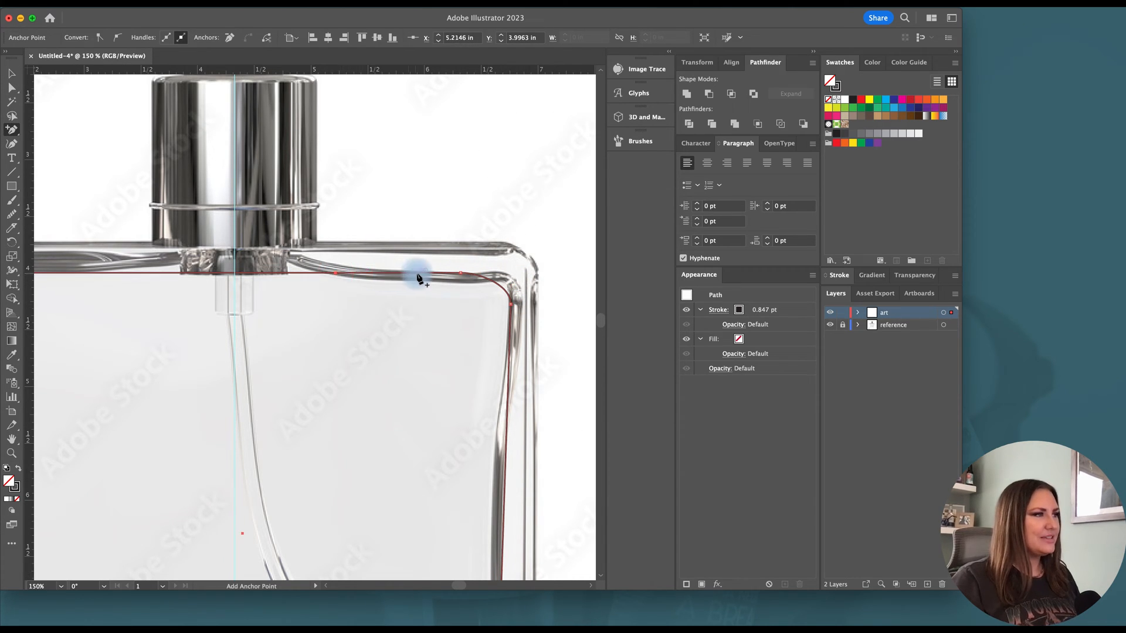
pyautogui.moveTo(420, 280); pyautogui.dragTo(488, 286)
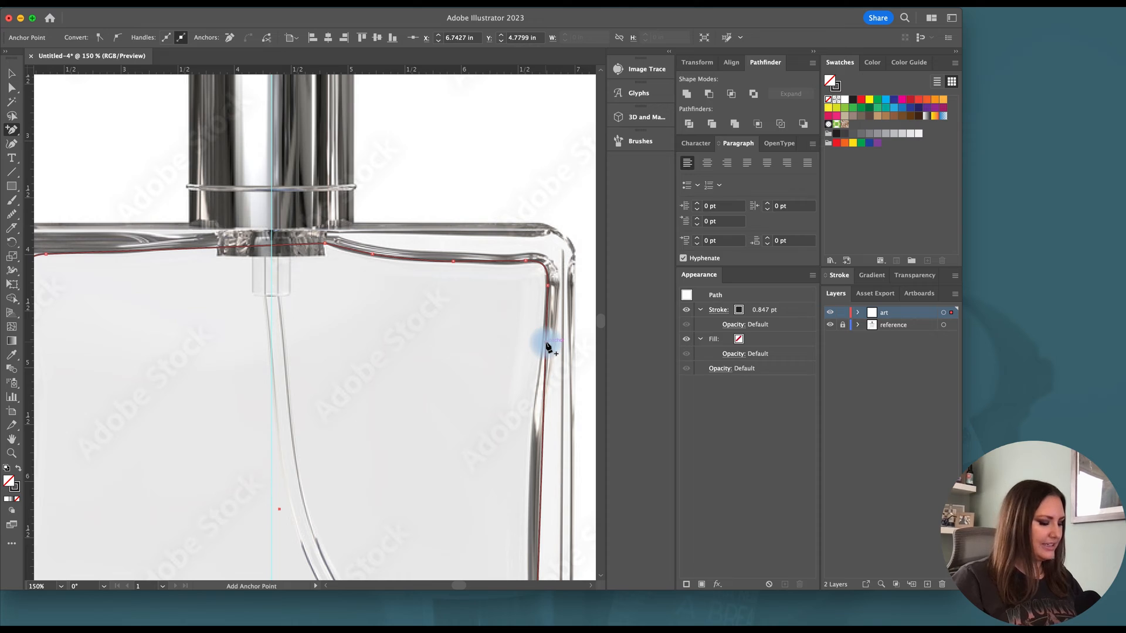
pyautogui.moveTo(547, 284); pyautogui.dragTo(542, 359)
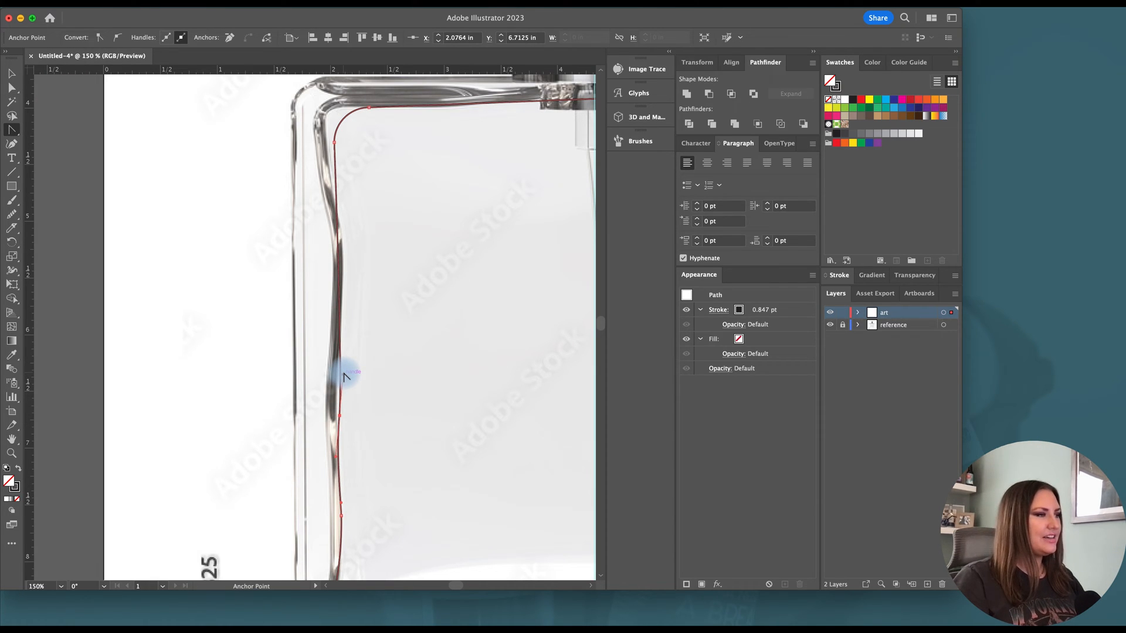
pyautogui.moveTo(350, 375); pyautogui.dragTo(338, 406)
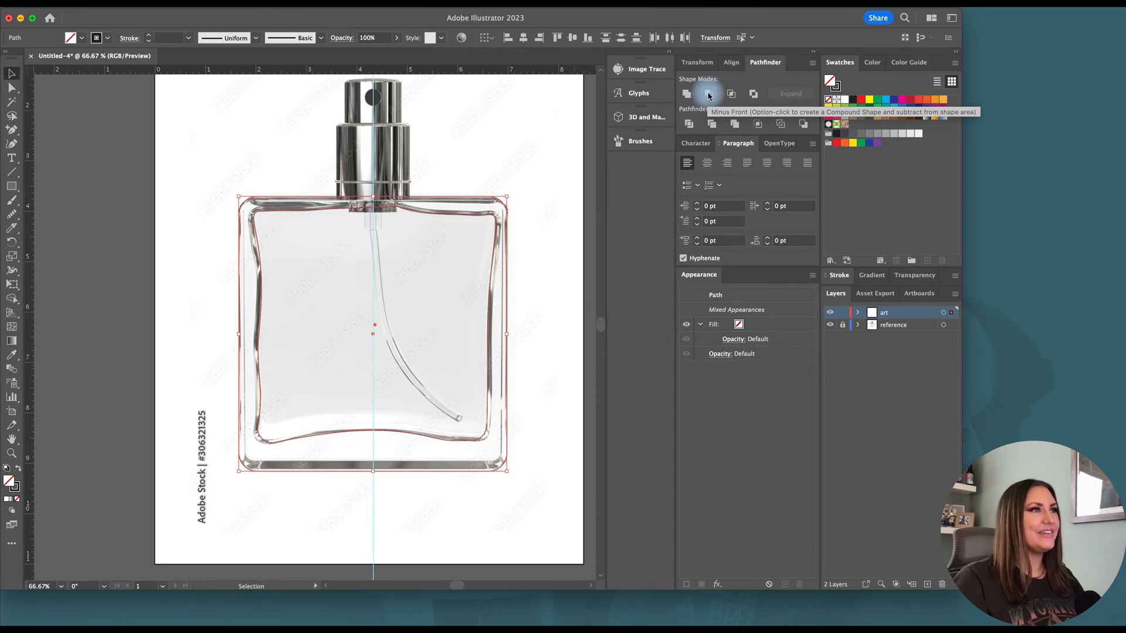
# Cut the inner outline out with Minus Front and Option-drag a solid body copy left of the artboard
pyautogui.click(708, 94)
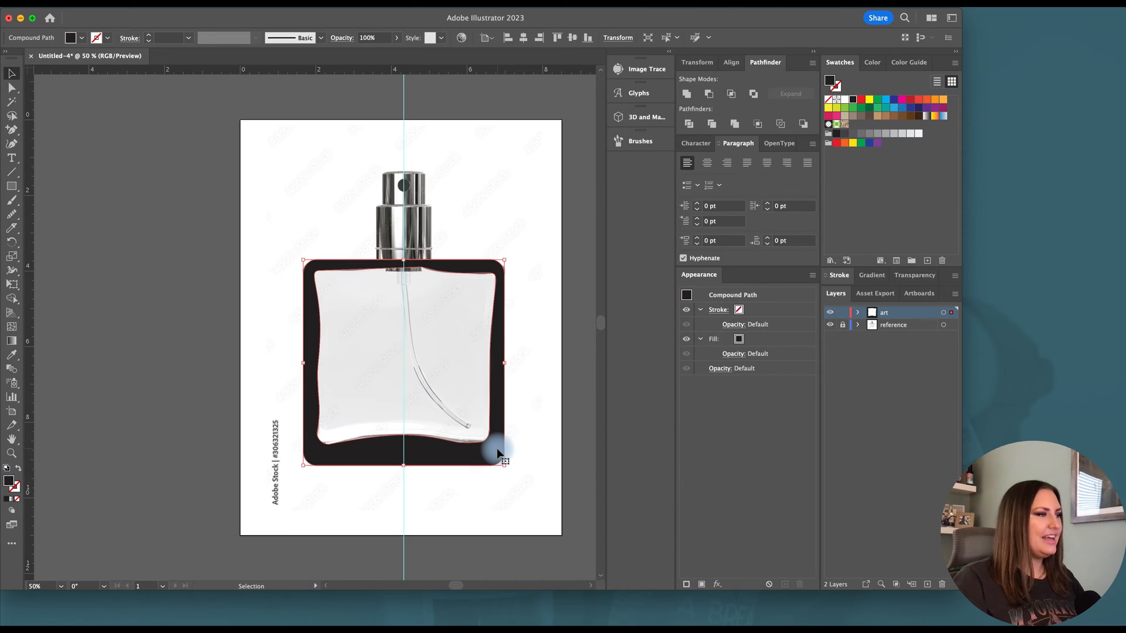
pyautogui.moveTo(503, 453); pyautogui.dragTo(223, 445)
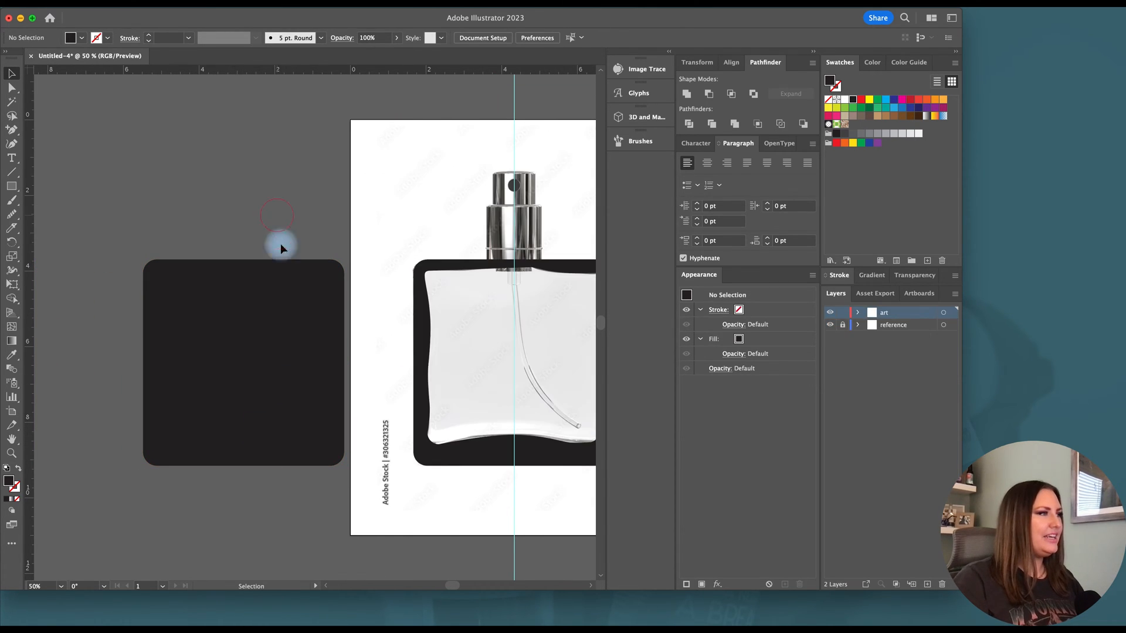
pyautogui.click(295, 302)
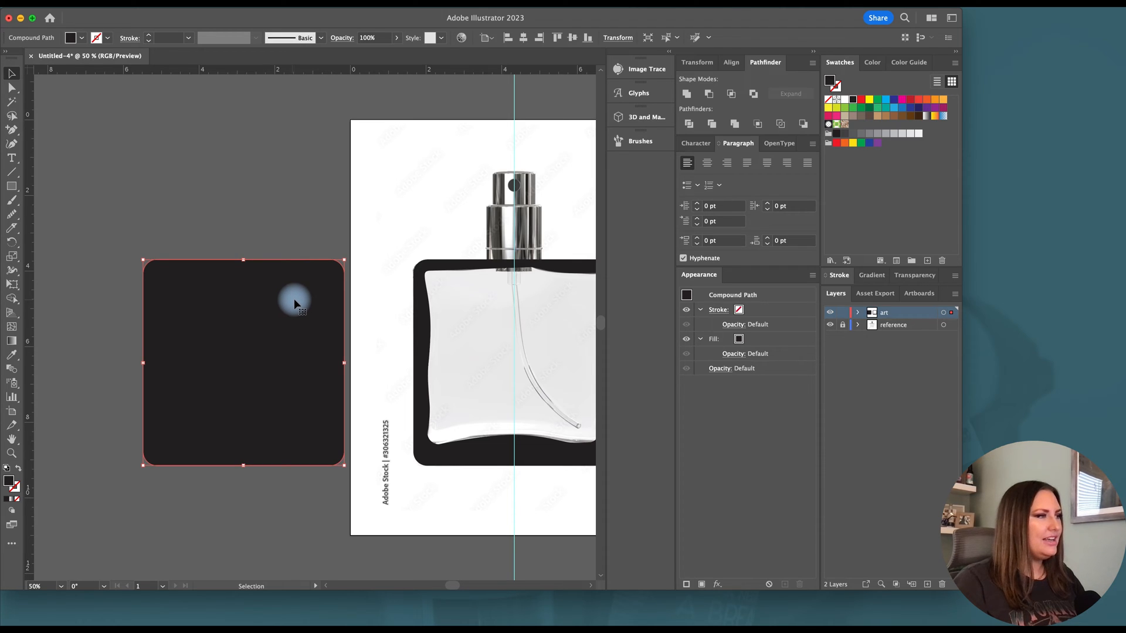
pyautogui.moveTo(244, 356)
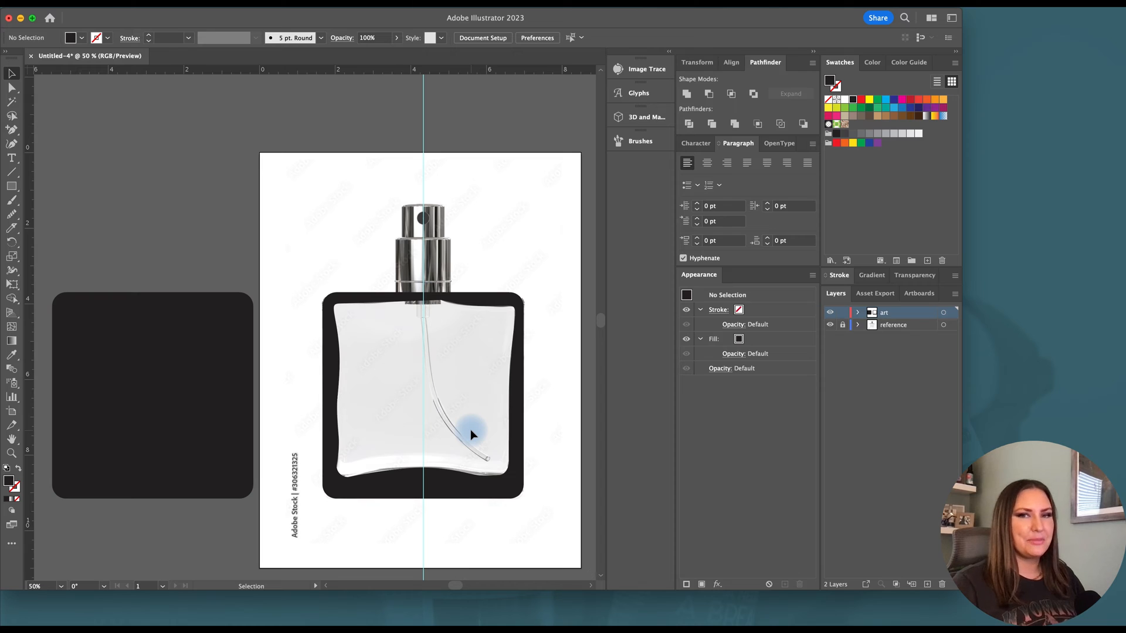
pyautogui.moveTo(437, 318)
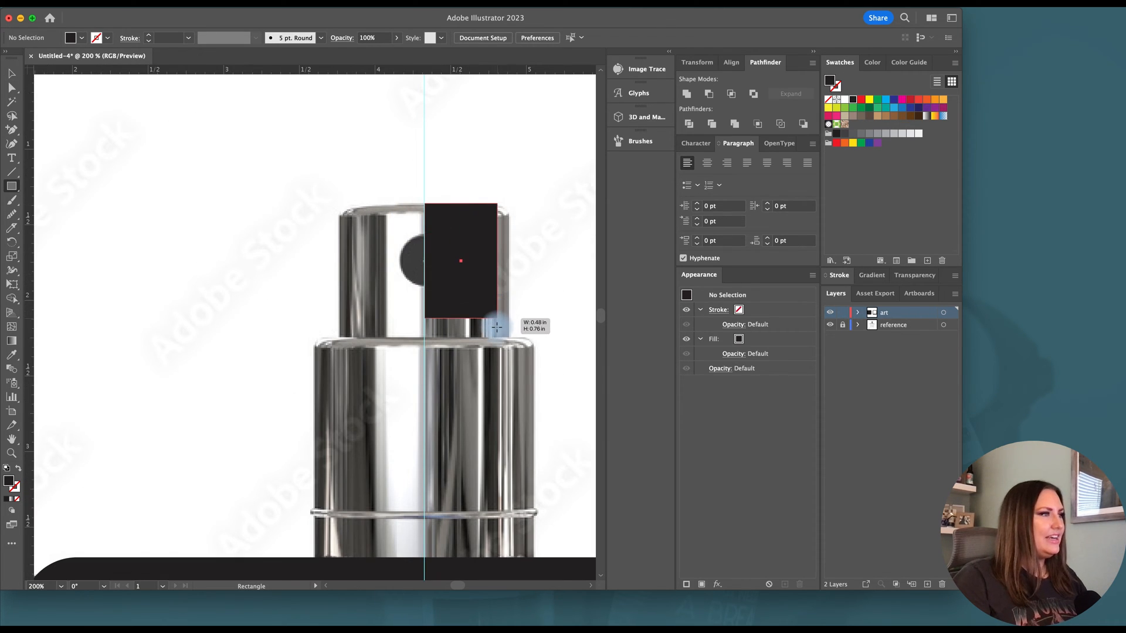
# Draw the cap's right-half rectangle and ring, then round the ring's outer end with the corner widget
pyautogui.moveTo(495, 327); pyautogui.dragTo(511, 338)
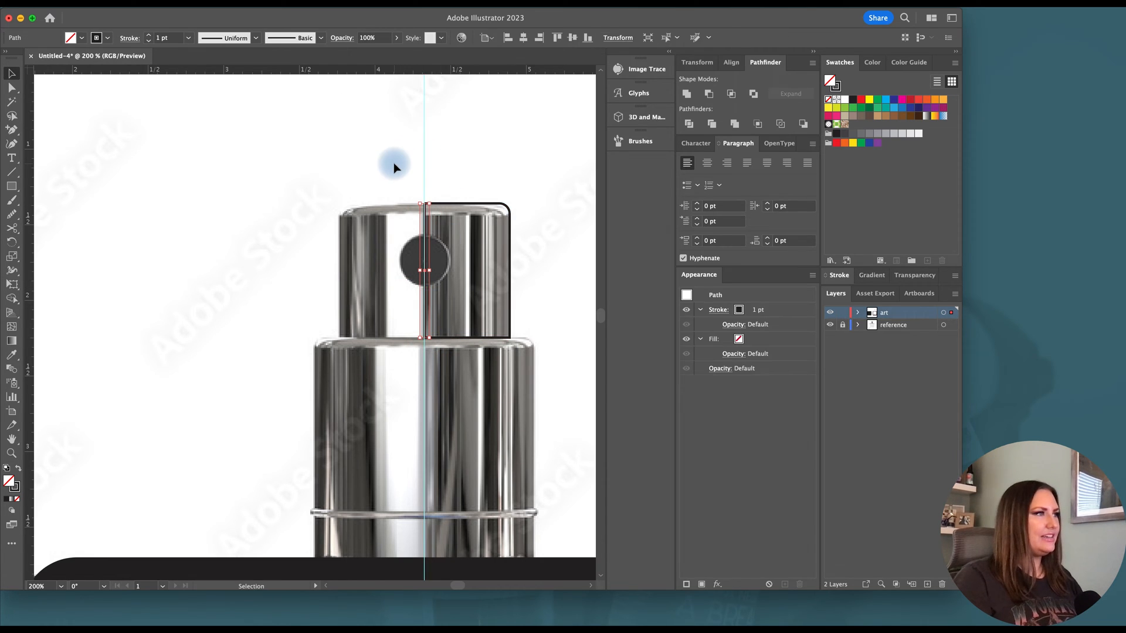
pyautogui.moveTo(424, 267); pyautogui.dragTo(525, 363)
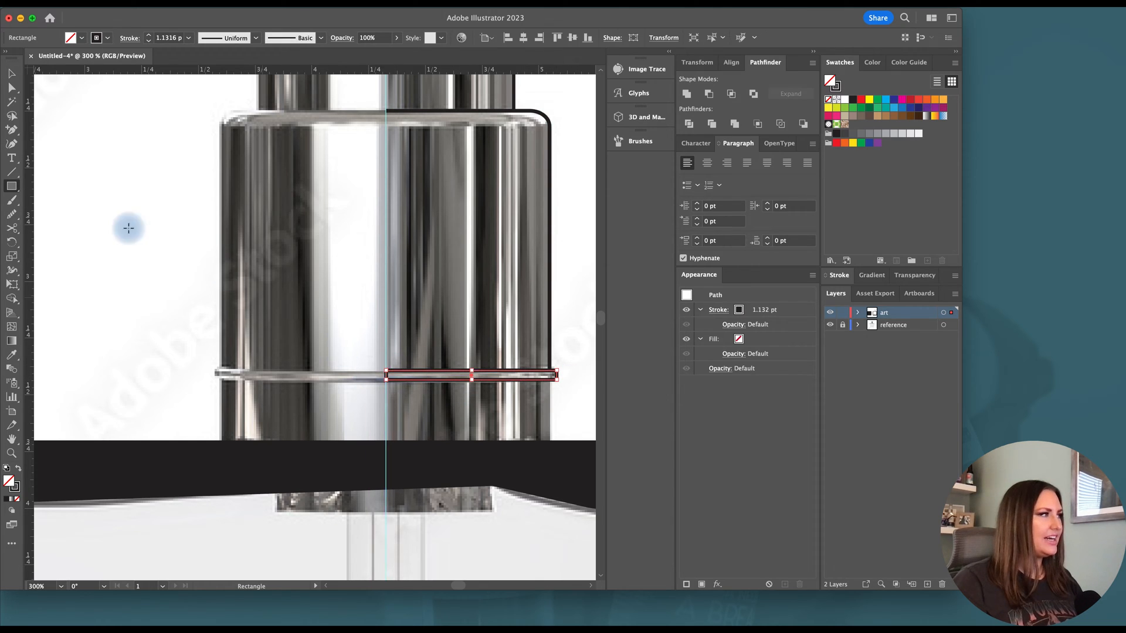
pyautogui.click(389, 376)
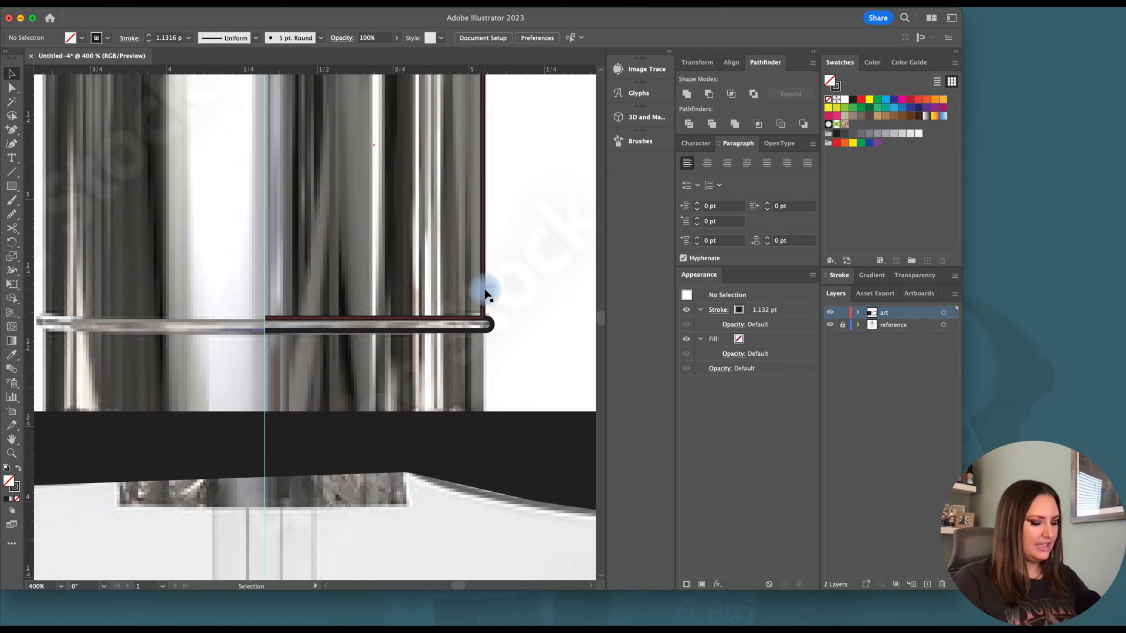
pyautogui.moveTo(264, 334); pyautogui.dragTo(309, 348)
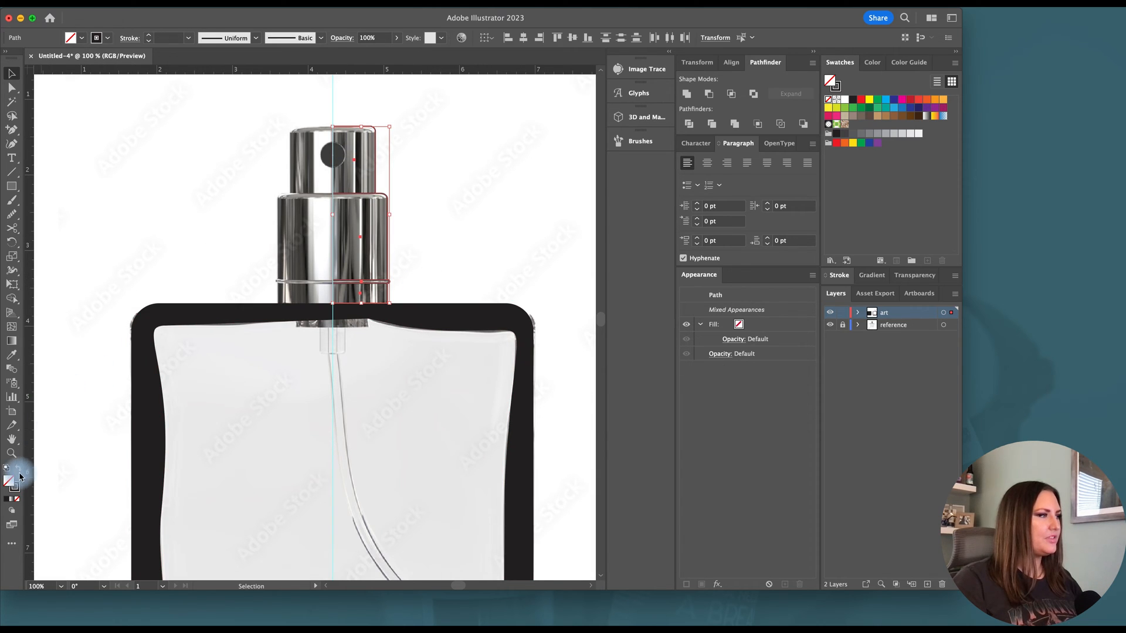
# Swap the cap shapes' stroke to fill and narrow the neck rectangle to match the bottle neck
pyautogui.click(858, 149)
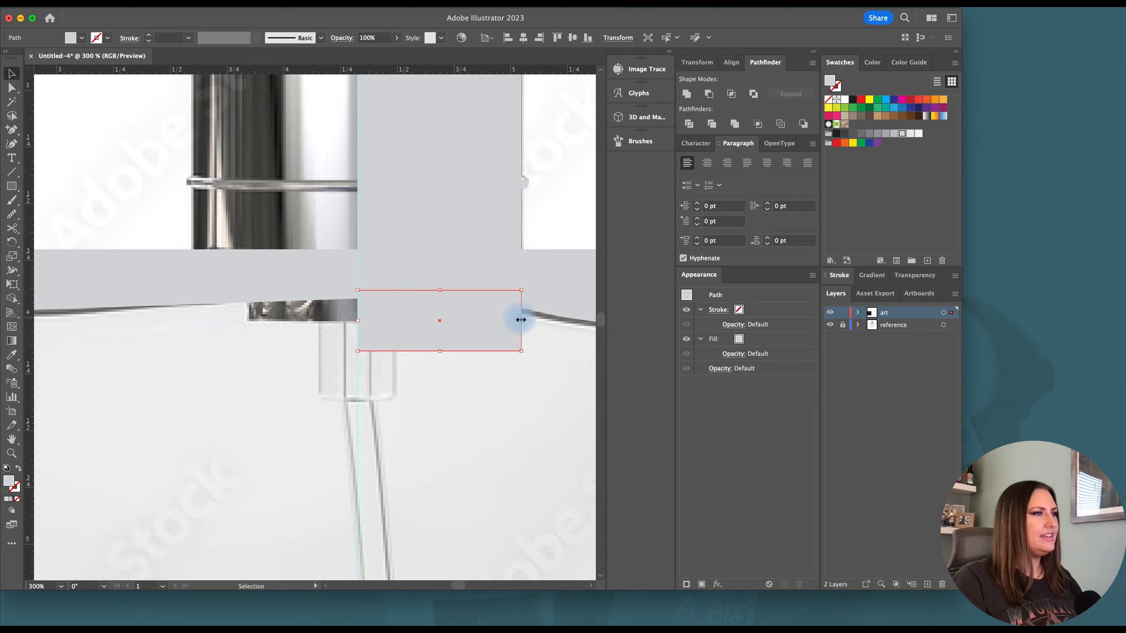
pyautogui.moveTo(521, 319); pyautogui.dragTo(464, 319)
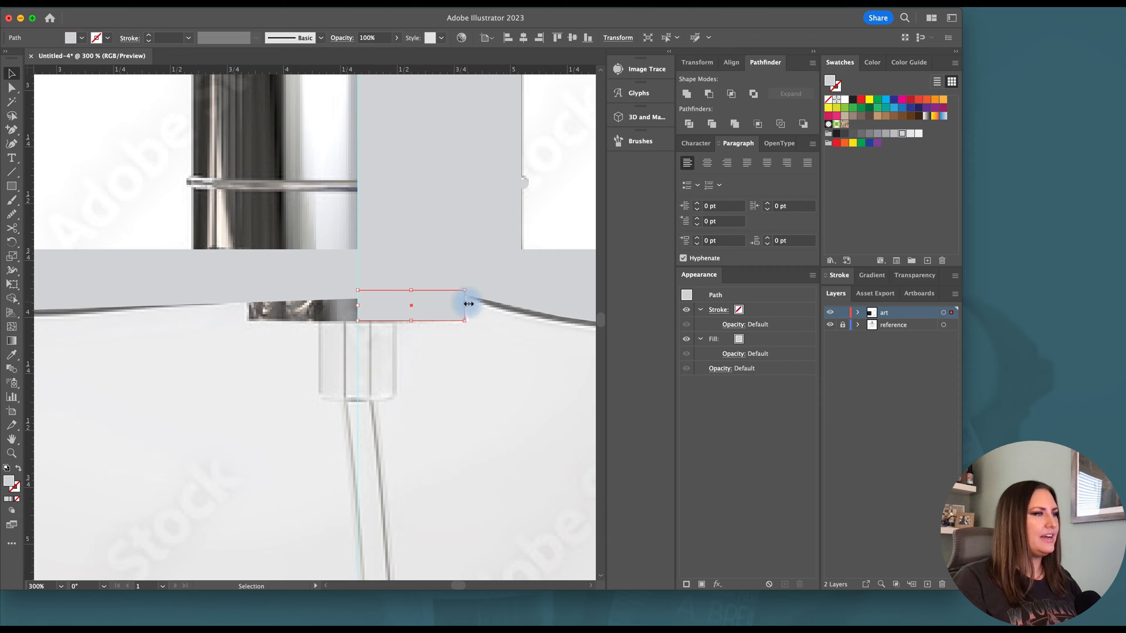
pyautogui.moveTo(464, 304); pyautogui.dragTo(425, 338)
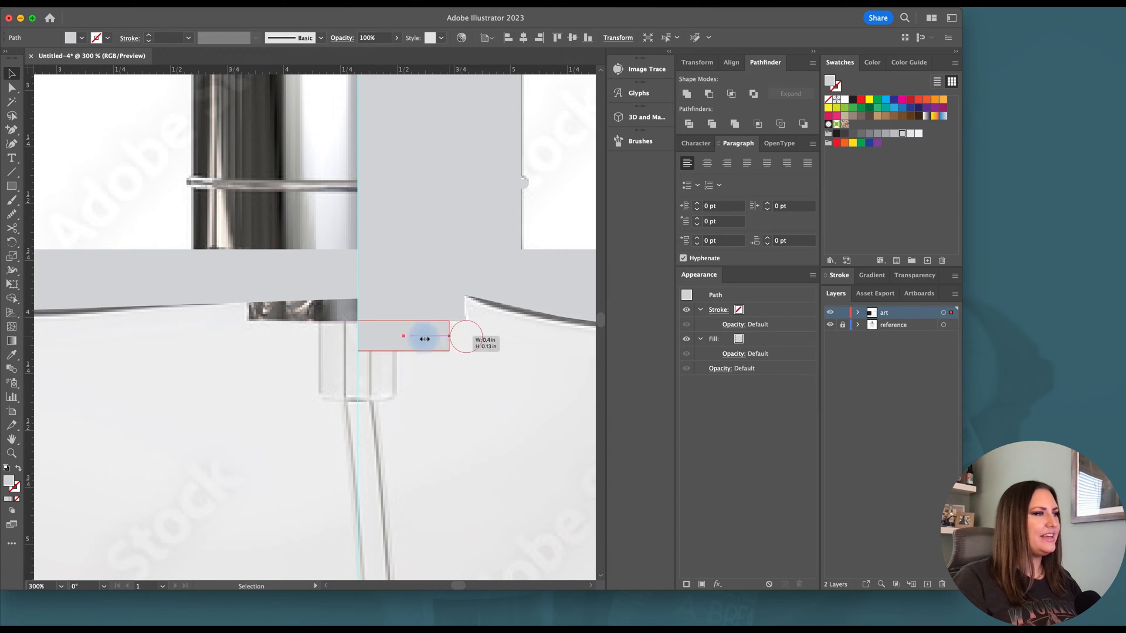
pyautogui.moveTo(424, 338); pyautogui.dragTo(379, 399)
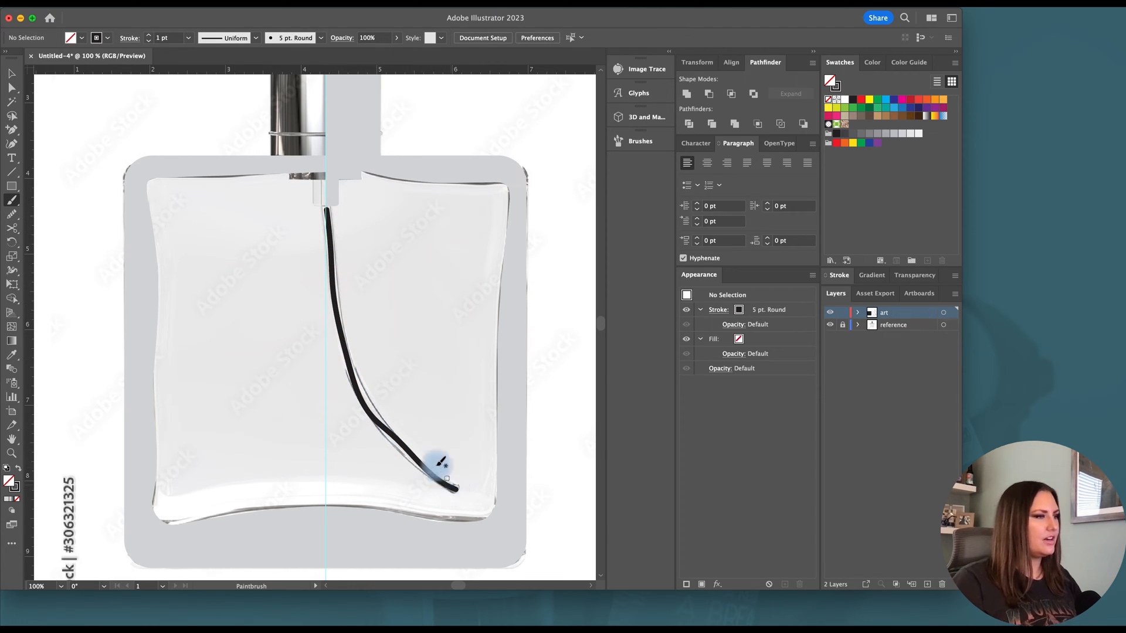
# Paint and smooth the curved dip tube, extend its top into the neck, and color it light gray
pyautogui.moveTo(438, 470); pyautogui.dragTo(395, 449)
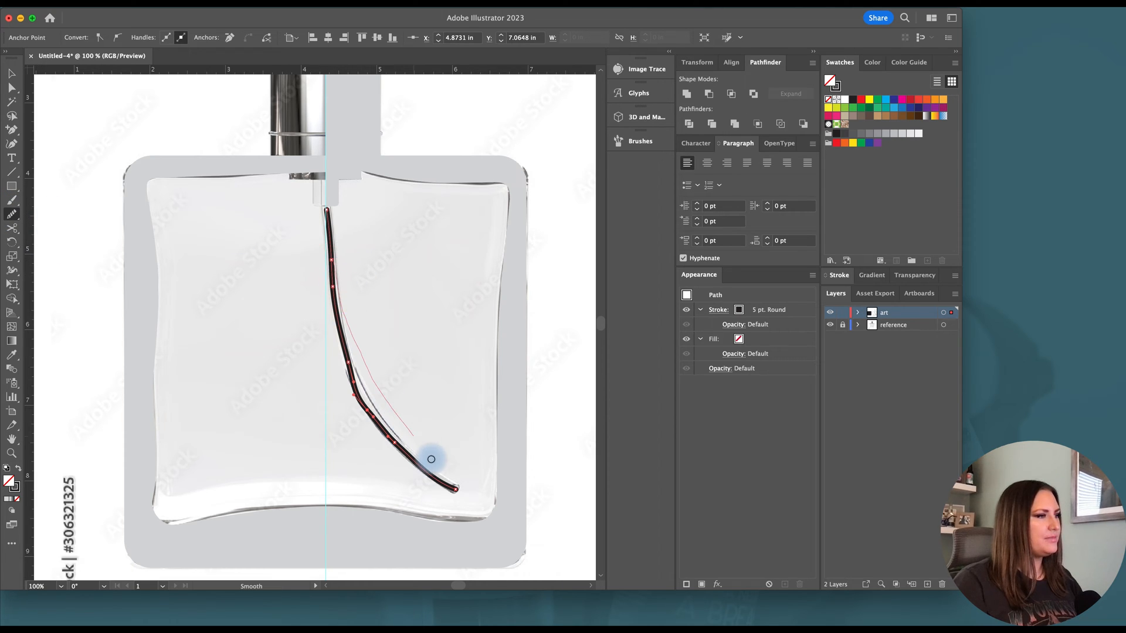
pyautogui.moveTo(430, 459); pyautogui.dragTo(394, 440)
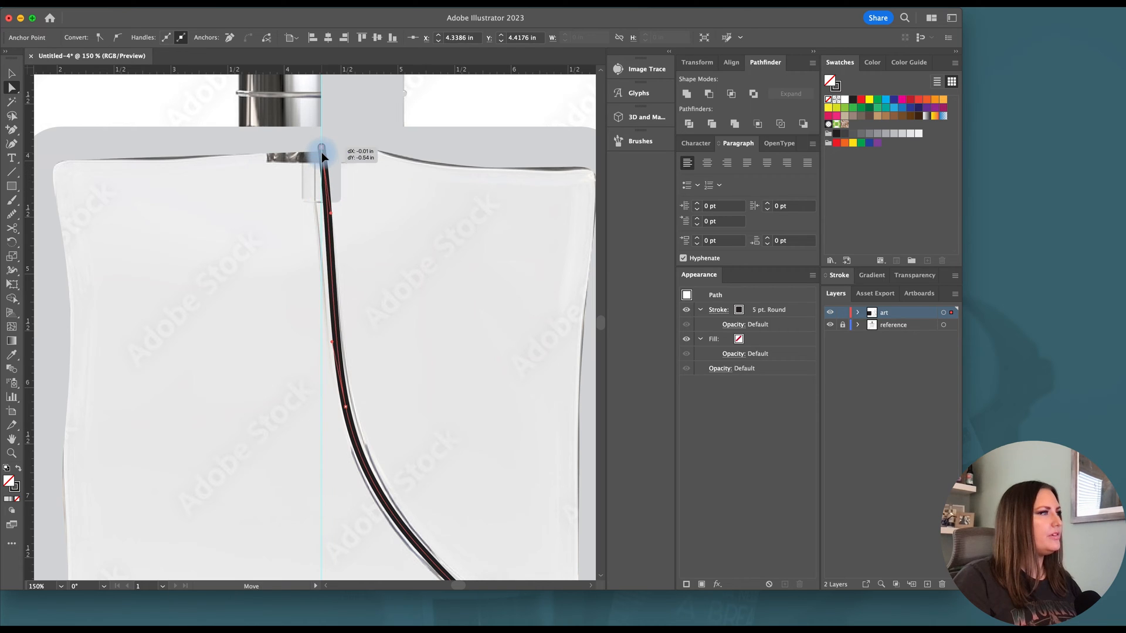
pyautogui.moveTo(322, 149); pyautogui.dragTo(322, 223)
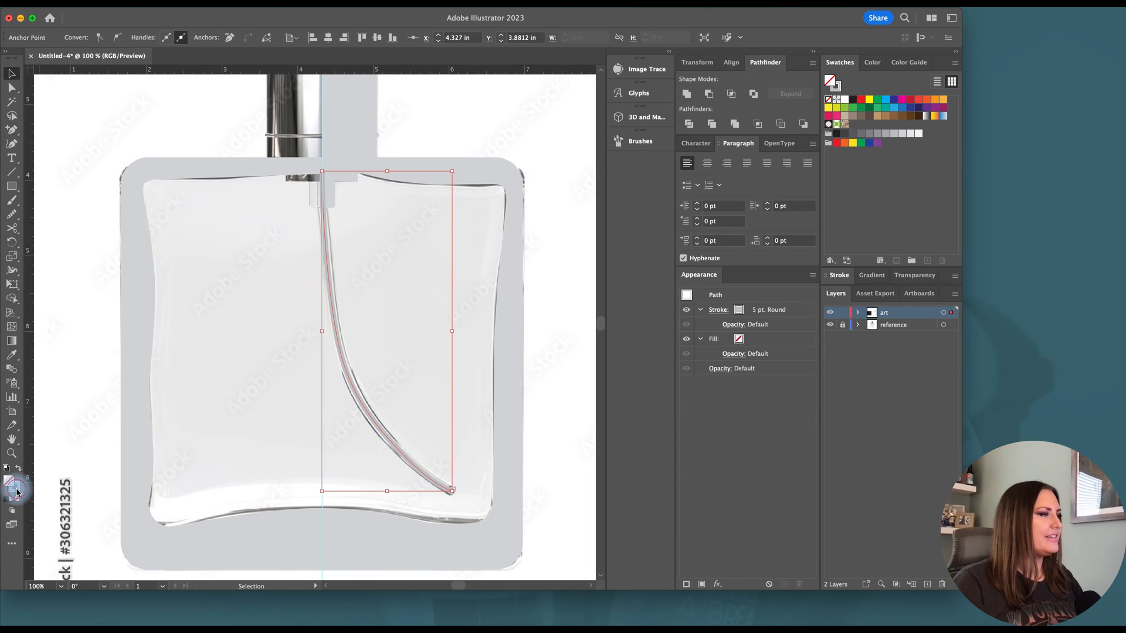
pyautogui.click(646, 118)
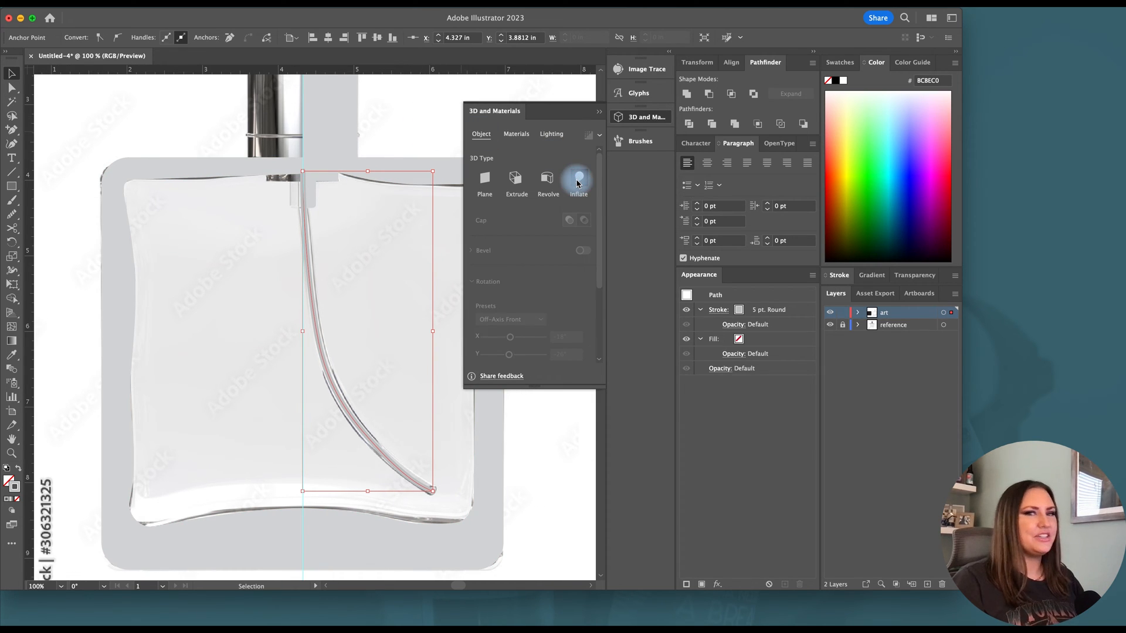
# Apply Inflate to the dip tube on both sides and set Custom rotation with X, Y, Z at 0°
pyautogui.click(579, 180)
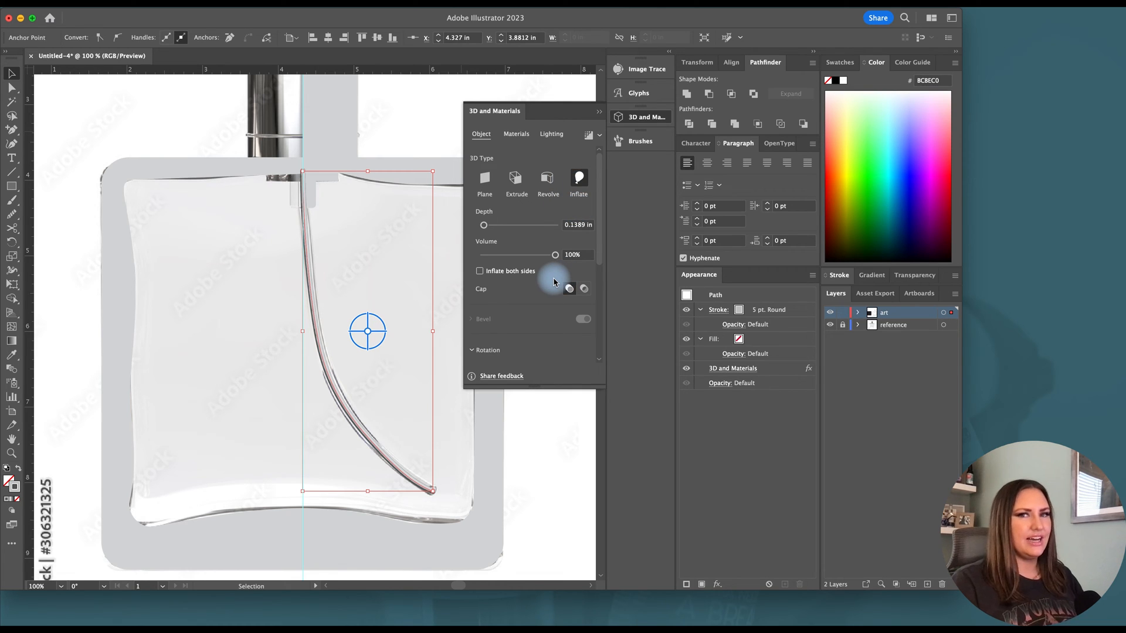
pyautogui.moveTo(552, 284)
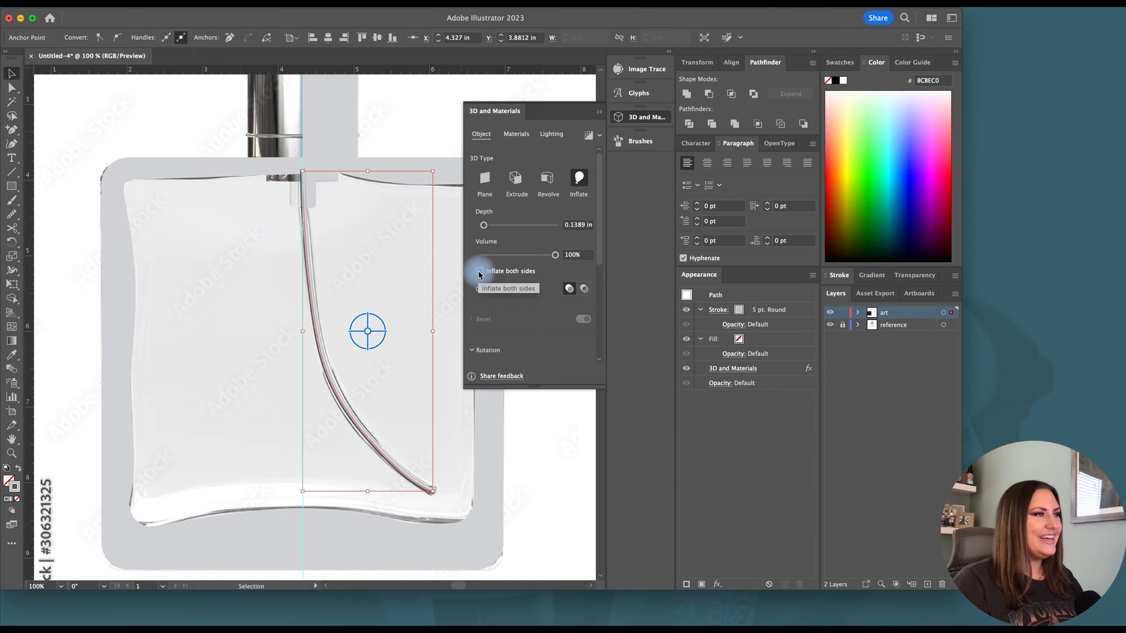
pyautogui.click(480, 271)
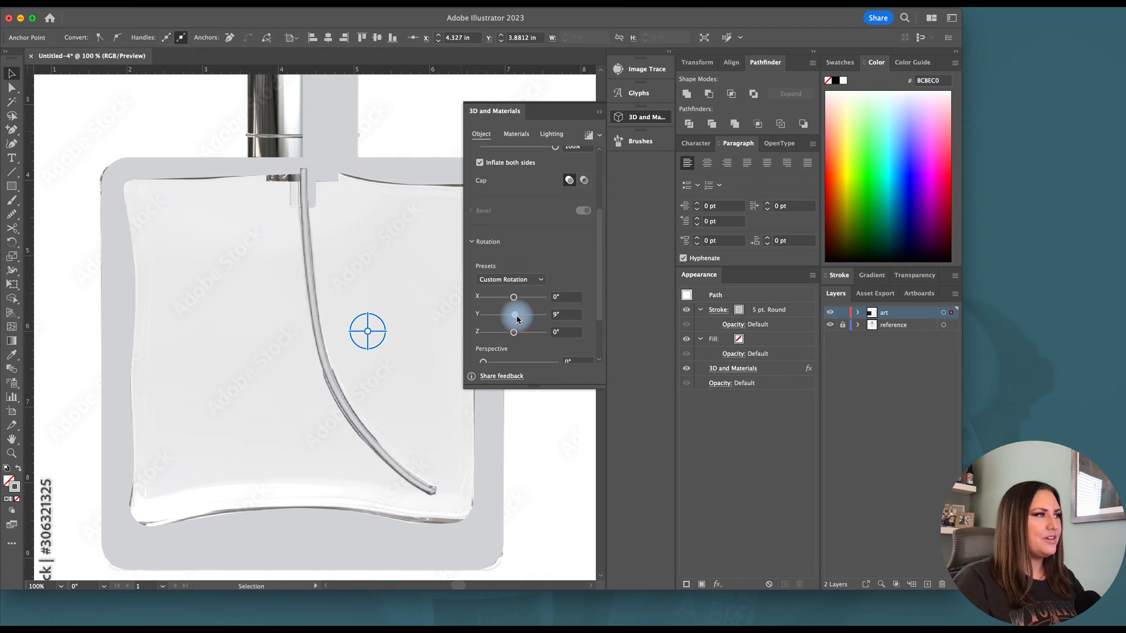
pyautogui.moveTo(514, 315); pyautogui.dragTo(535, 314)
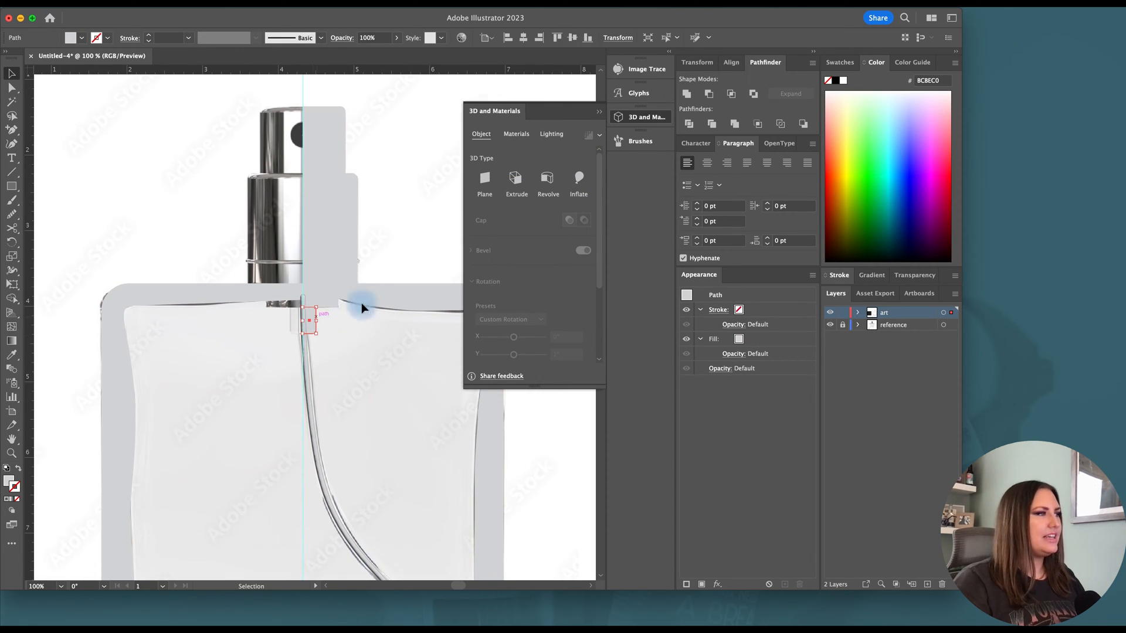
# Revolve the neck-base shape into a solid, toggling its offset edge between Right and Left
pyautogui.click(547, 180)
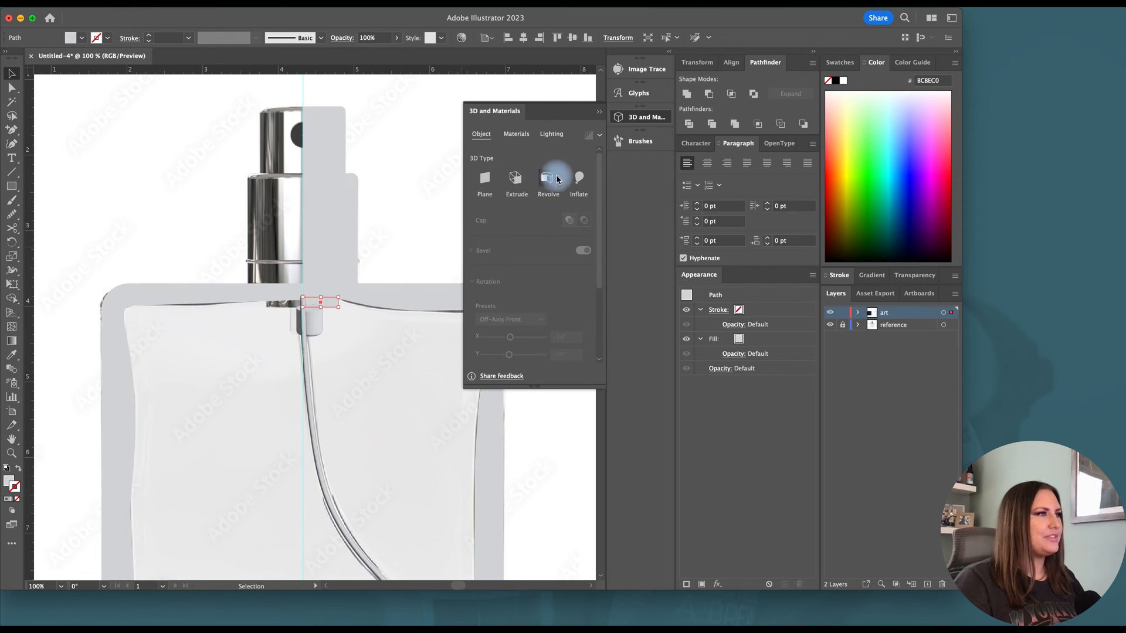
pyautogui.click(547, 179)
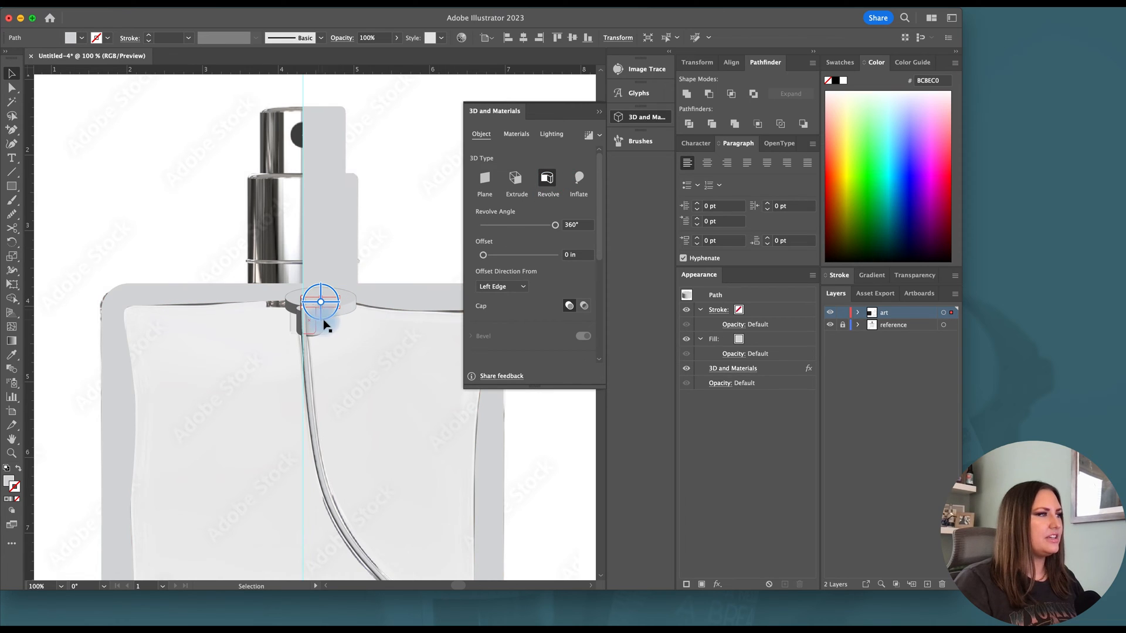
pyautogui.click(501, 286)
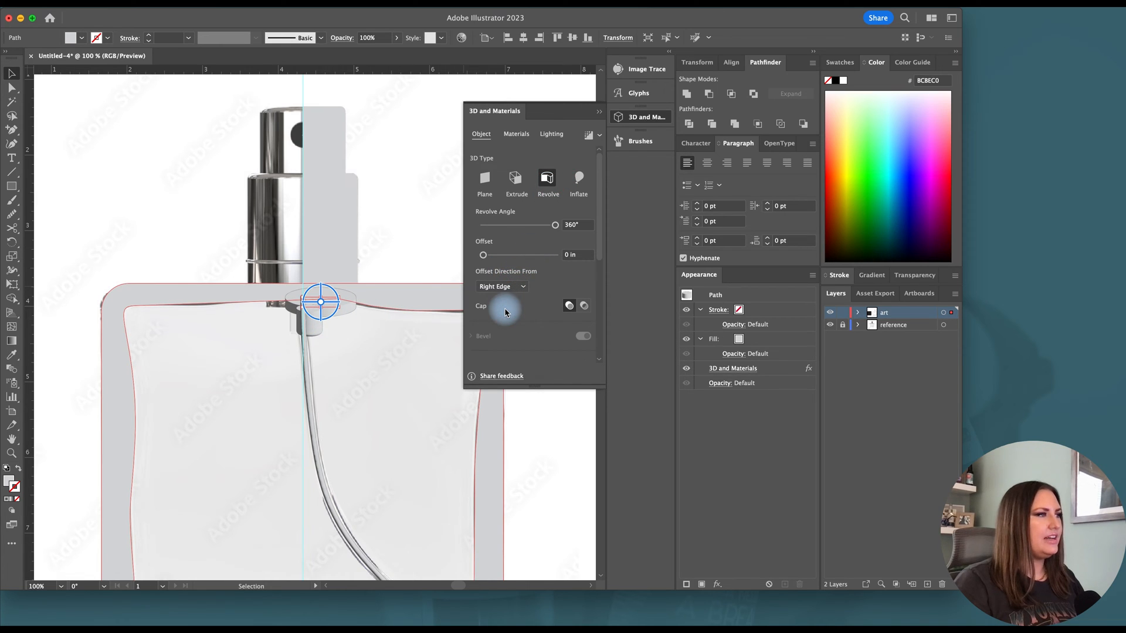
pyautogui.click(501, 286)
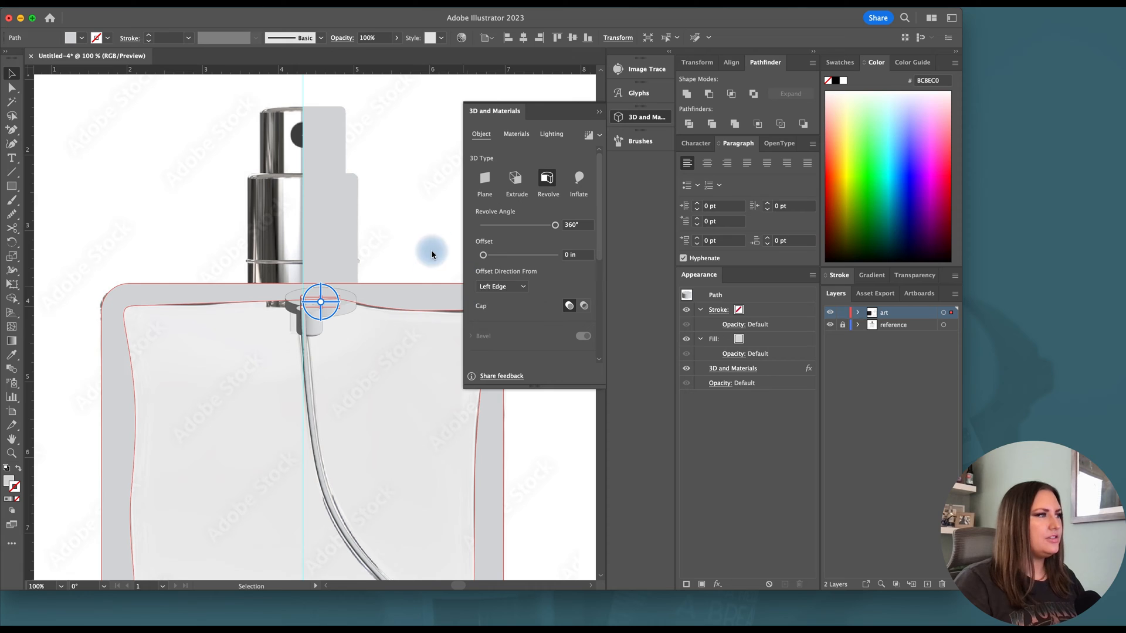
# Revolve the neck ring and the cap shape into round 3D solids stacked above the body
pyautogui.click(516, 180)
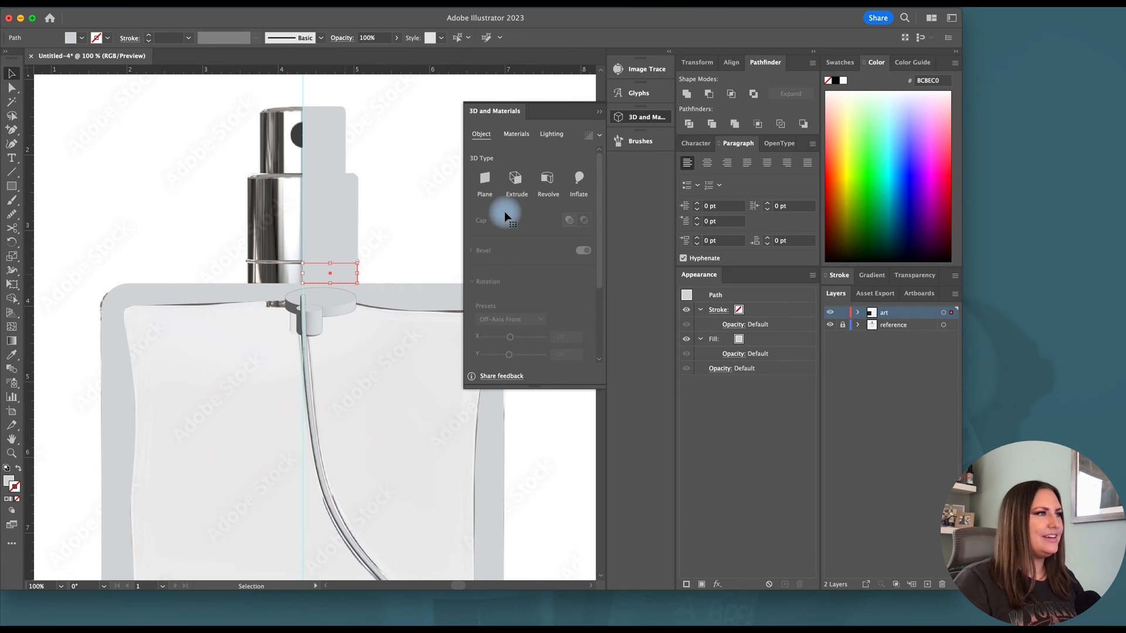
pyautogui.click(548, 180)
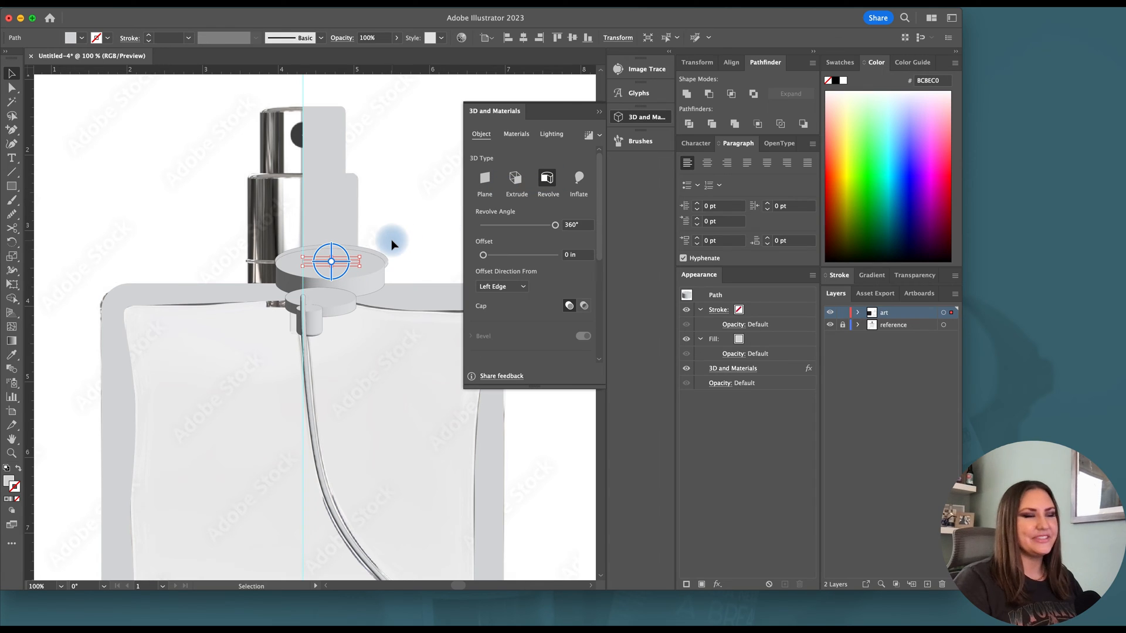
pyautogui.click(548, 178)
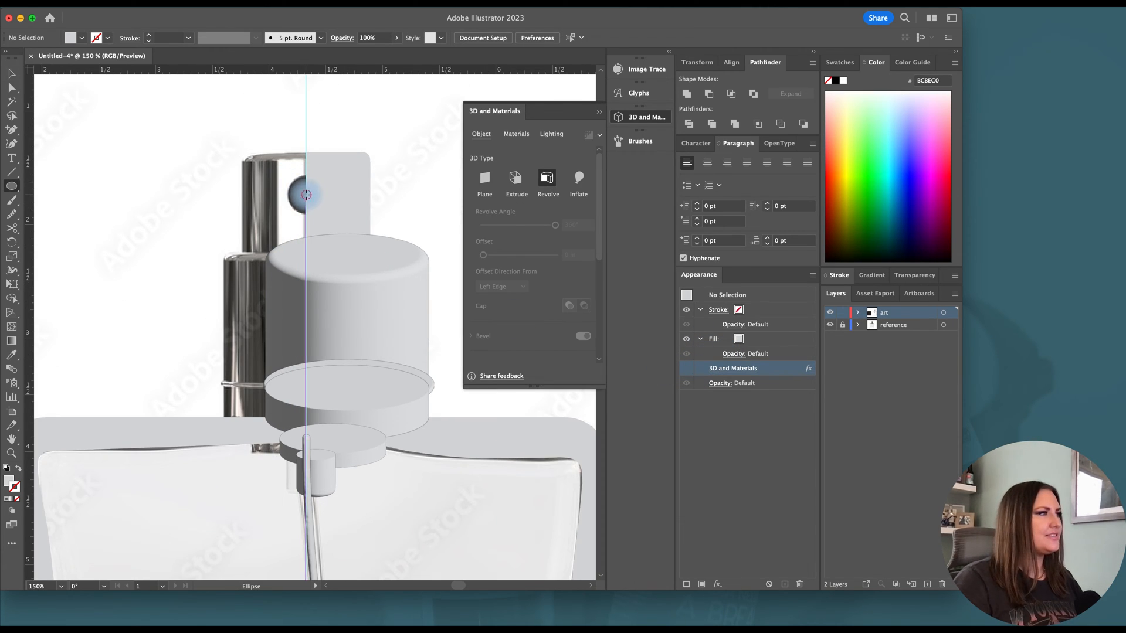
pyautogui.moveTo(286, 178); pyautogui.dragTo(336, 214)
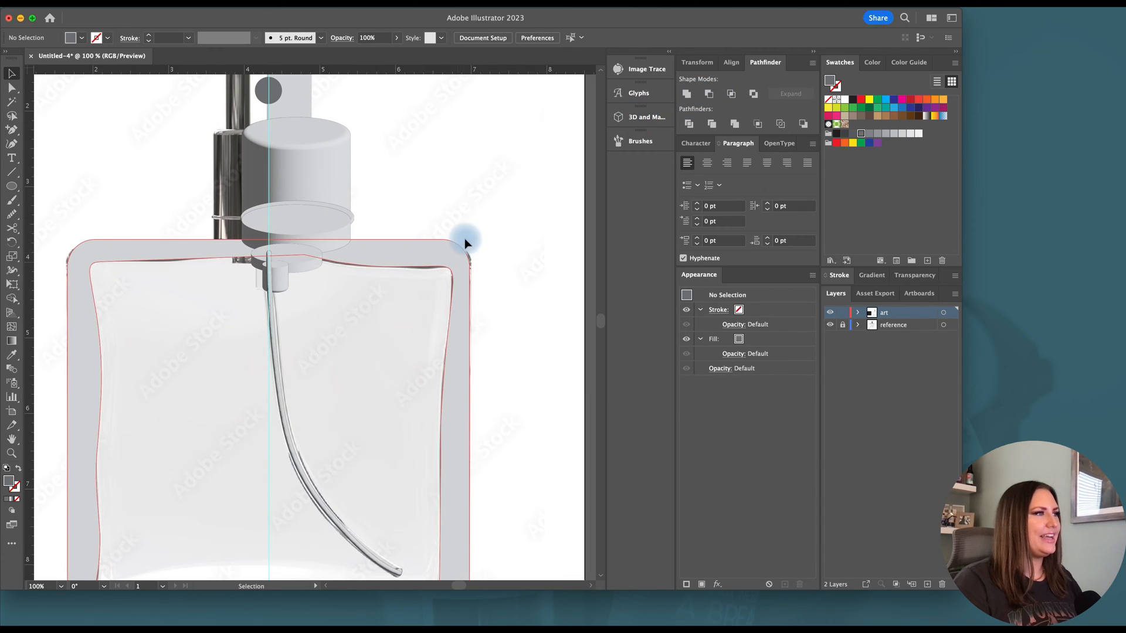
# Extrude the bottle body frame deeper and adjust its Off-Axis Front rotation angle
pyautogui.click(645, 116)
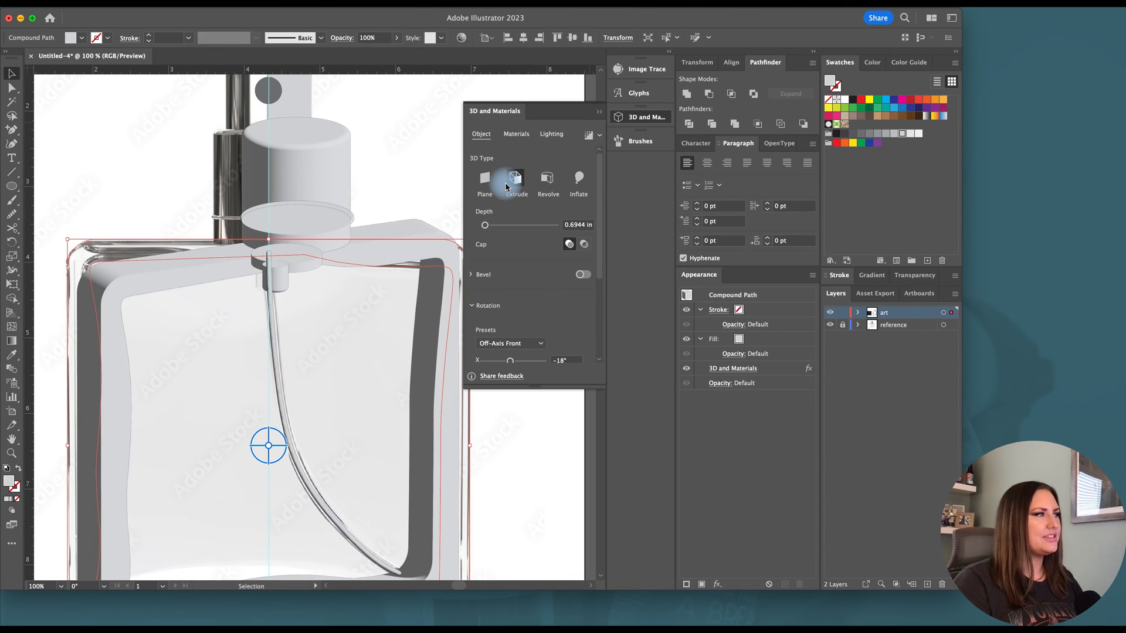
pyautogui.moveTo(484, 225); pyautogui.dragTo(510, 226)
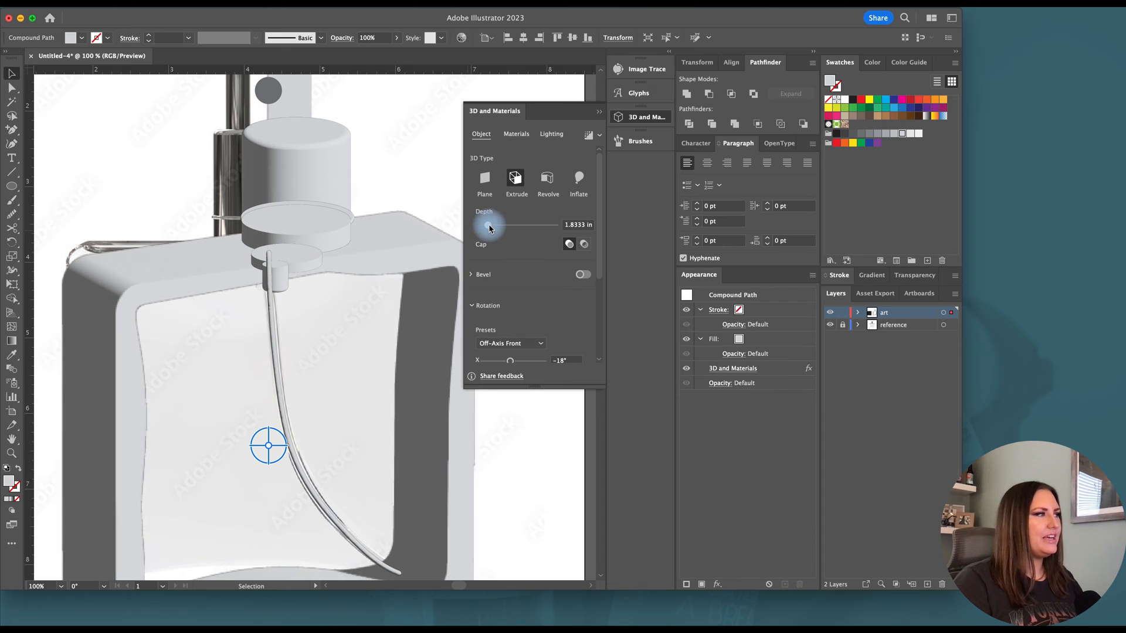
pyautogui.moveTo(510, 226); pyautogui.dragTo(491, 225)
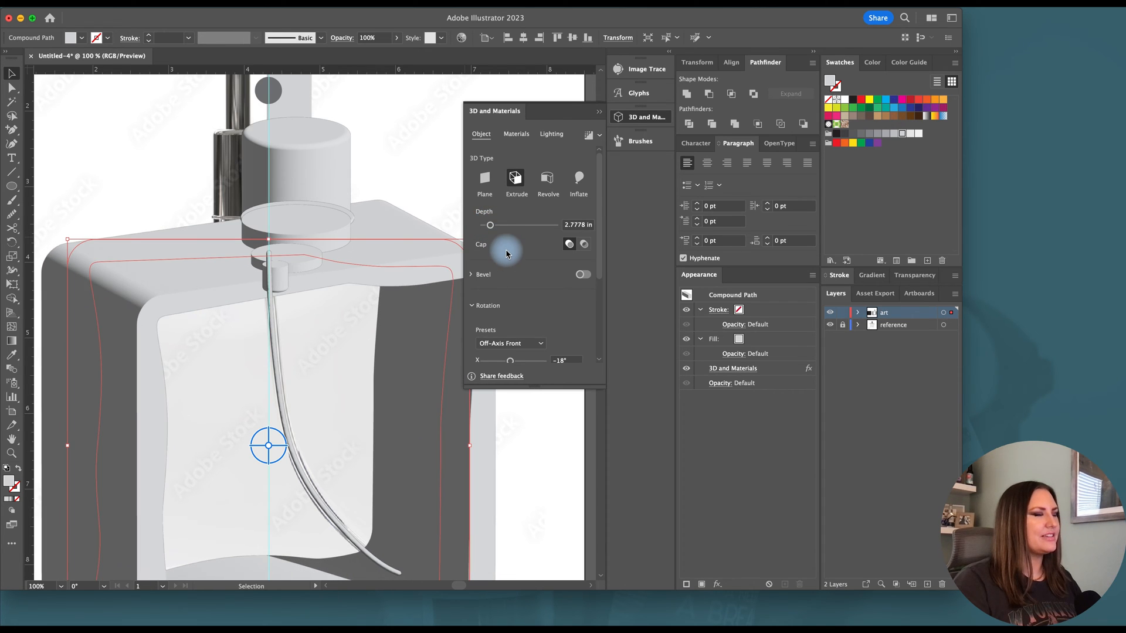
pyautogui.scroll(-3)
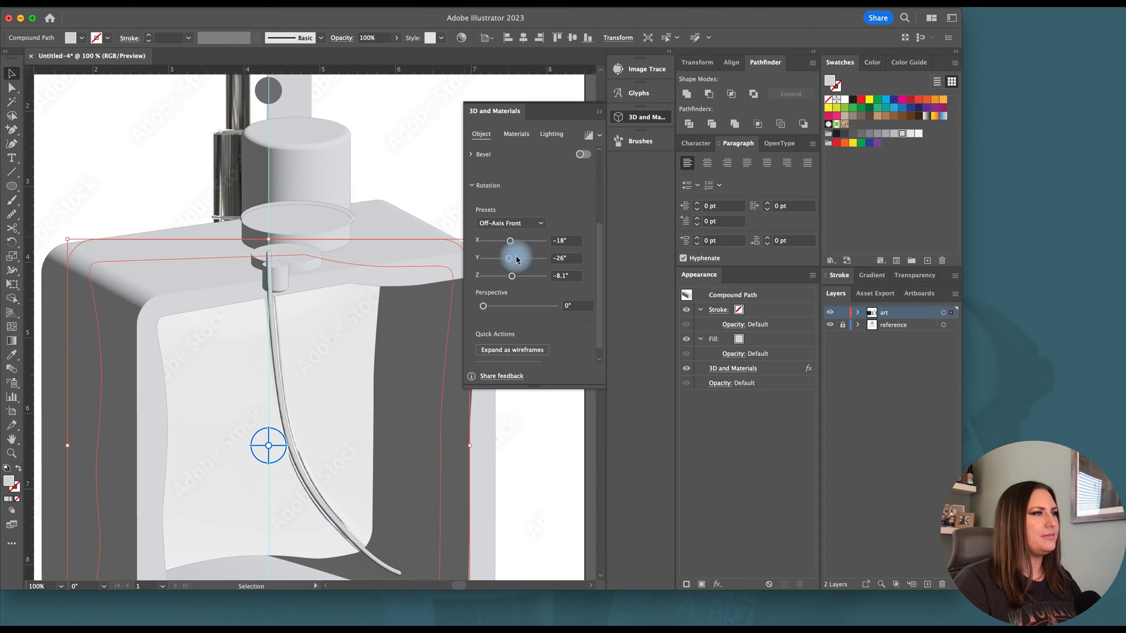
pyautogui.moveTo(514, 258); pyautogui.dragTo(520, 258)
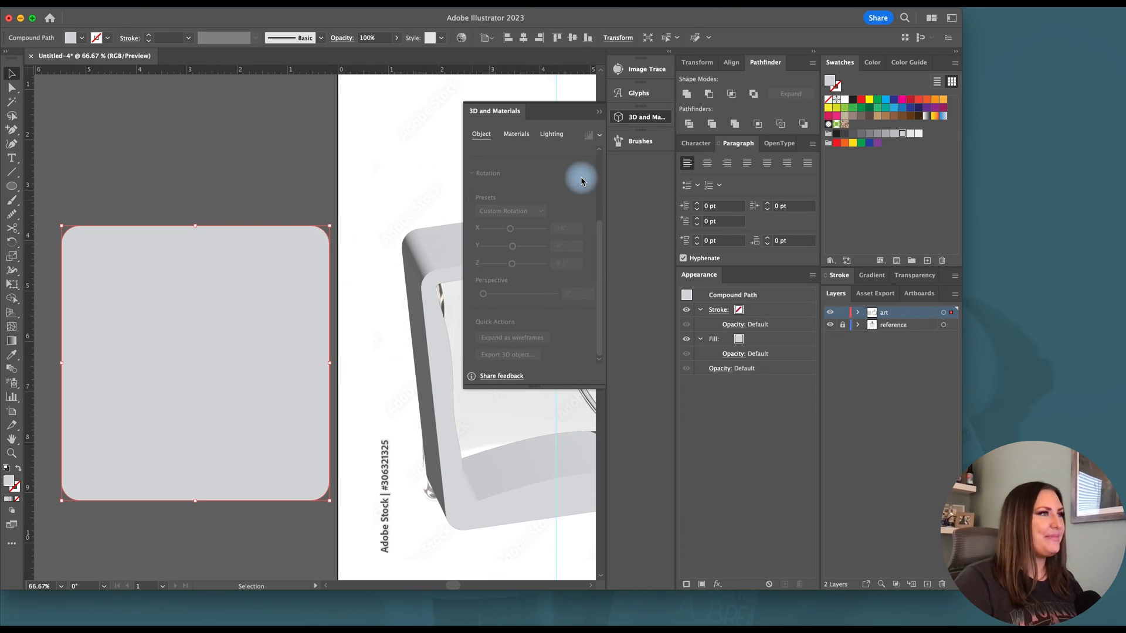
# Extrude the rounded square piece into a thinner slab and add a Round bevel to its edges
pyautogui.click(515, 181)
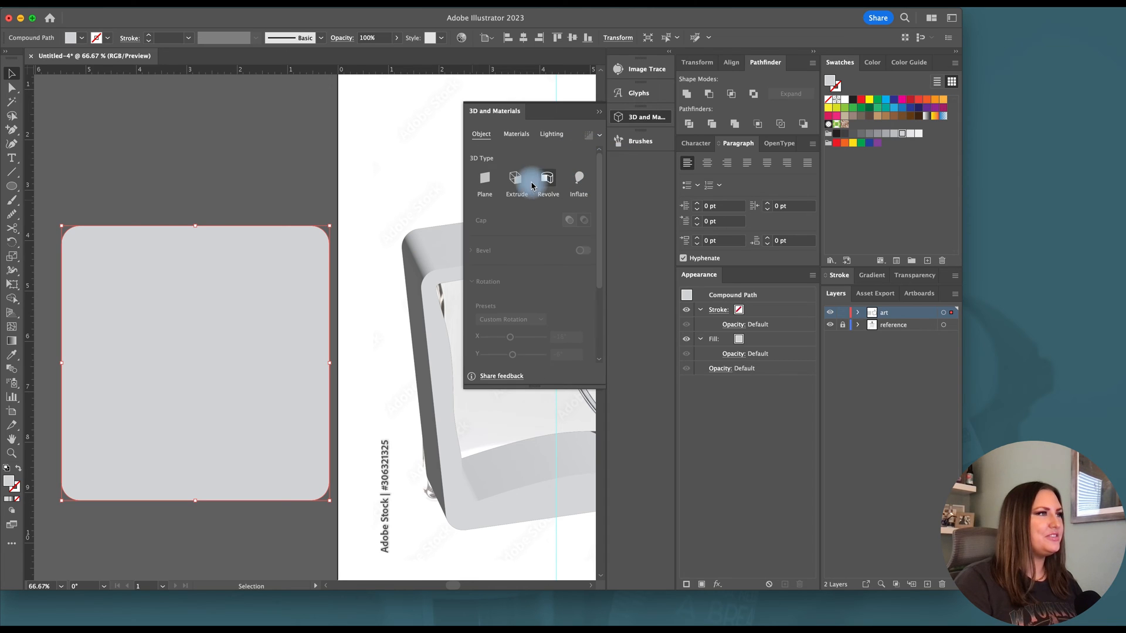
pyautogui.click(517, 183)
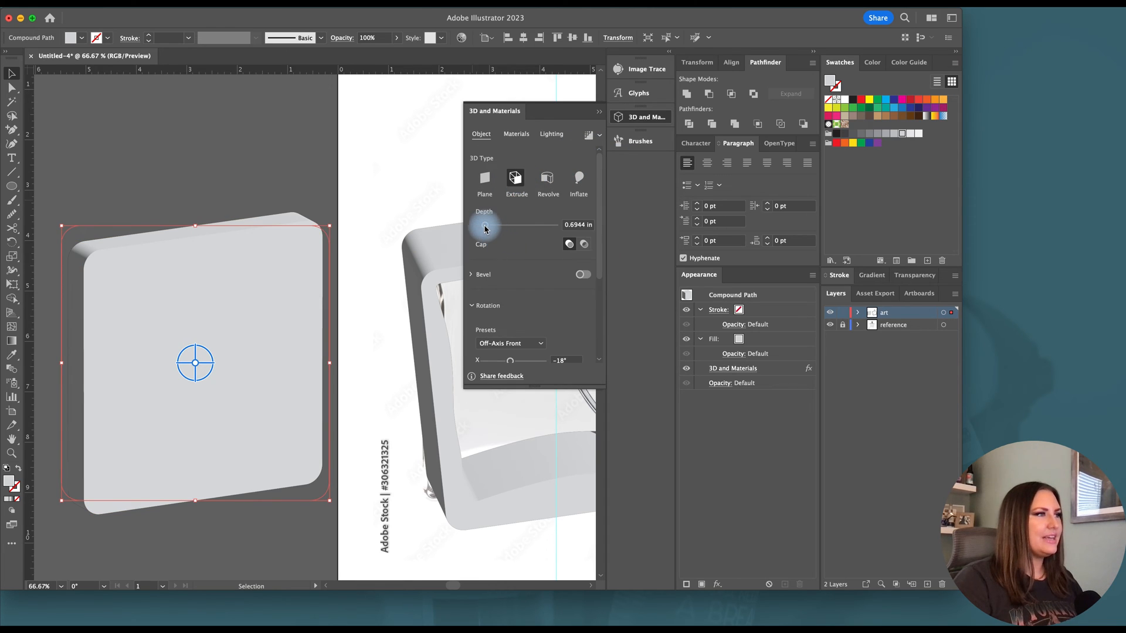
pyautogui.moveTo(495, 227); pyautogui.dragTo(510, 251)
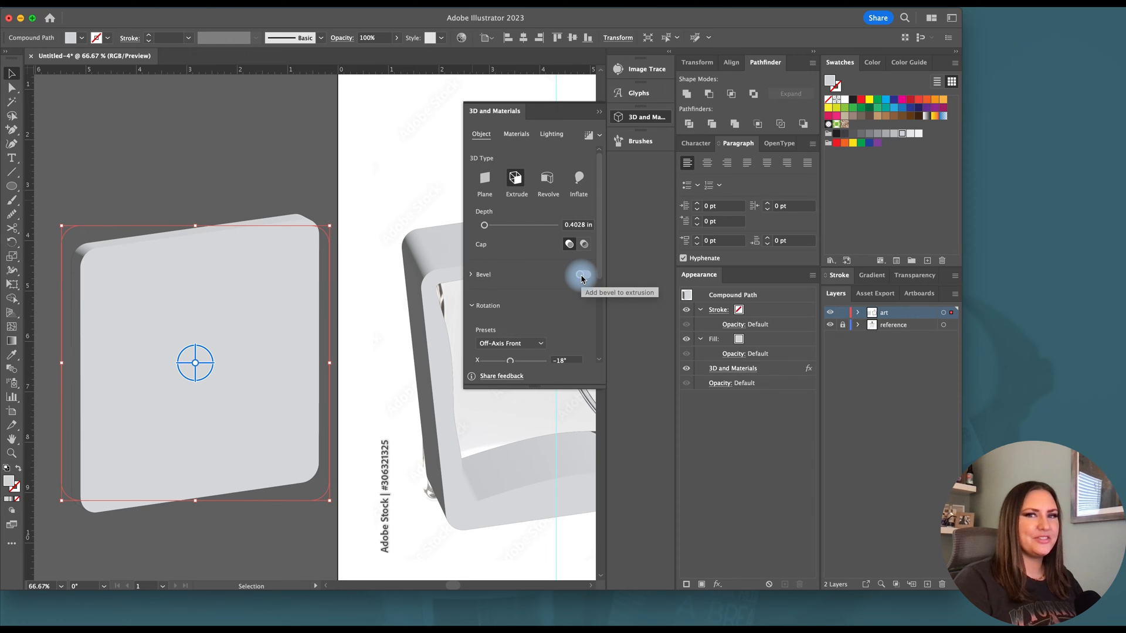
pyautogui.click(518, 310)
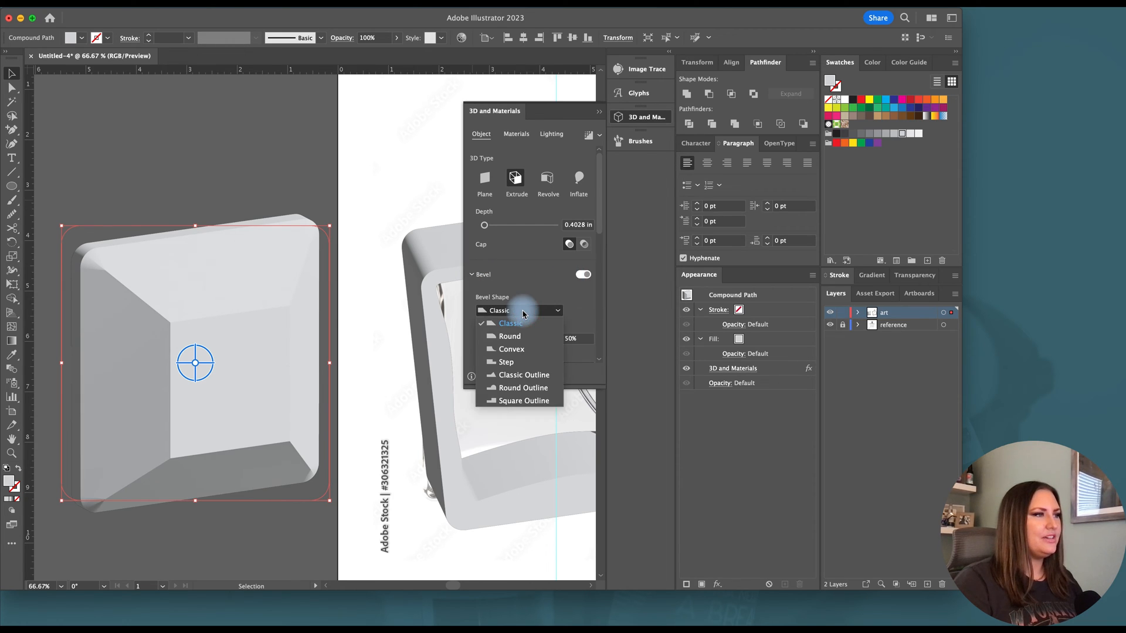
pyautogui.click(509, 337)
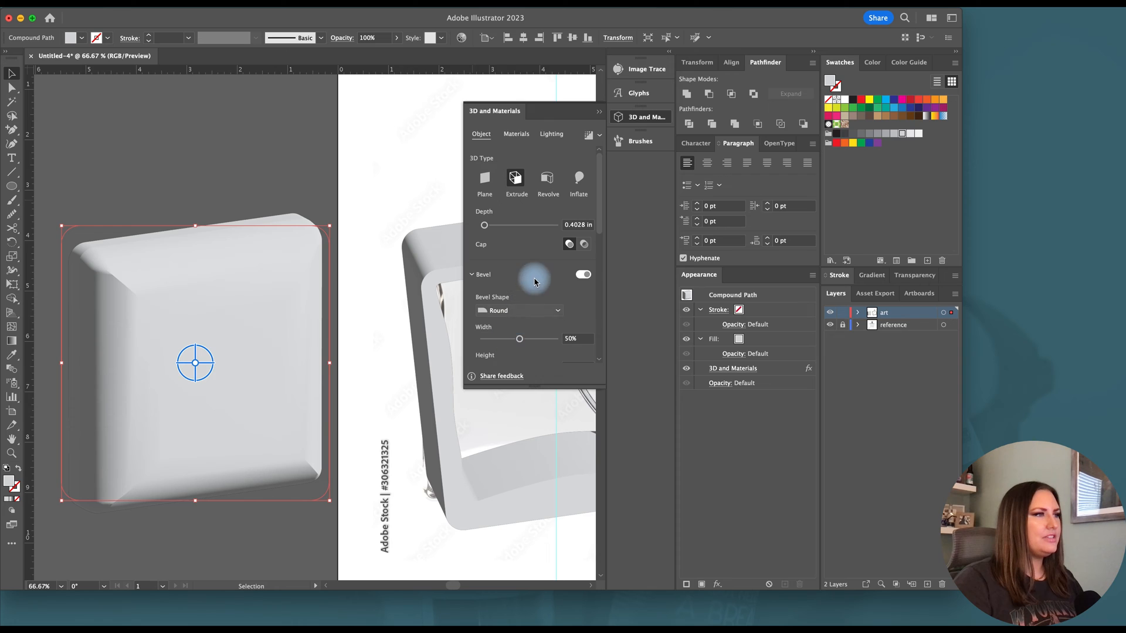
# Set the Round bevel to about 15% width and 57% height
pyautogui.moveTo(520, 338); pyautogui.dragTo(500, 266)
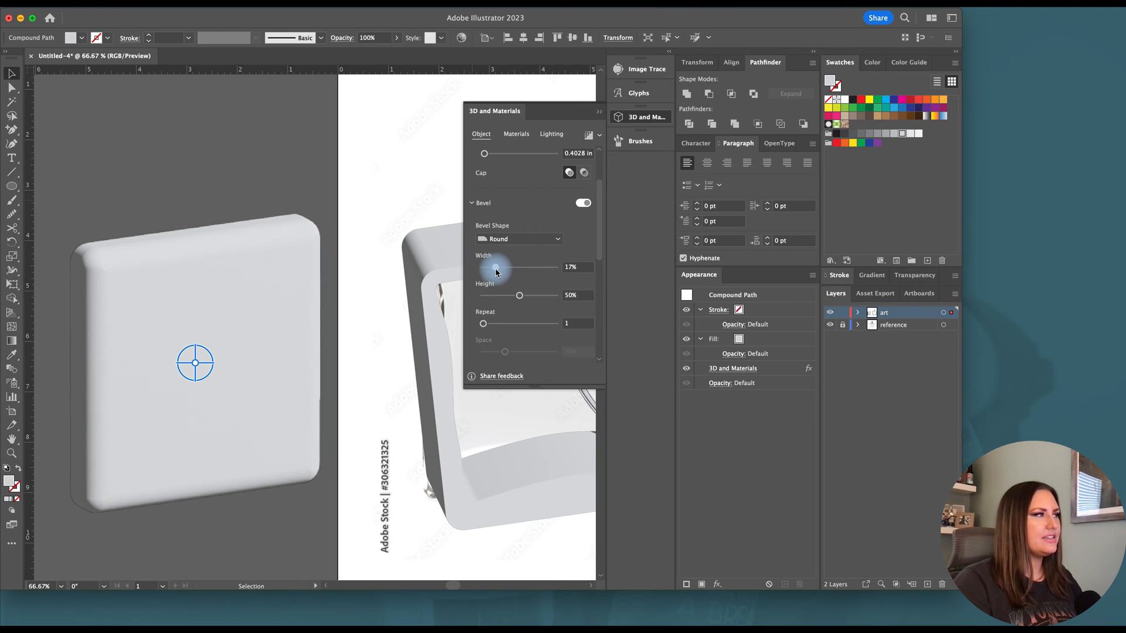
pyautogui.moveTo(503, 267); pyautogui.dragTo(492, 268)
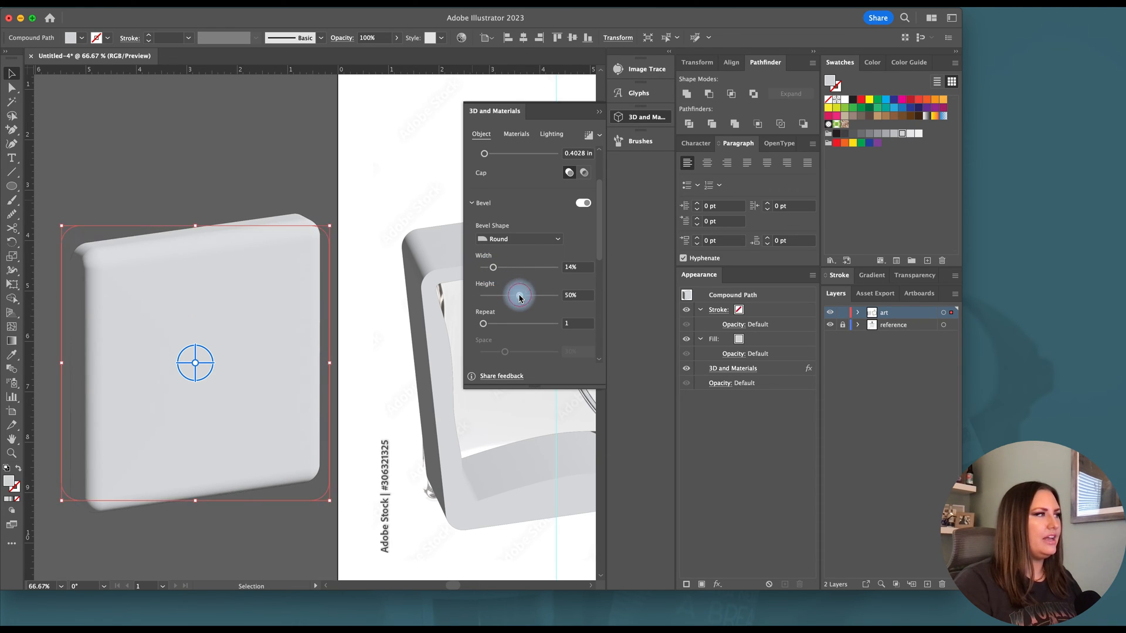
pyautogui.moveTo(493, 268); pyautogui.dragTo(501, 268)
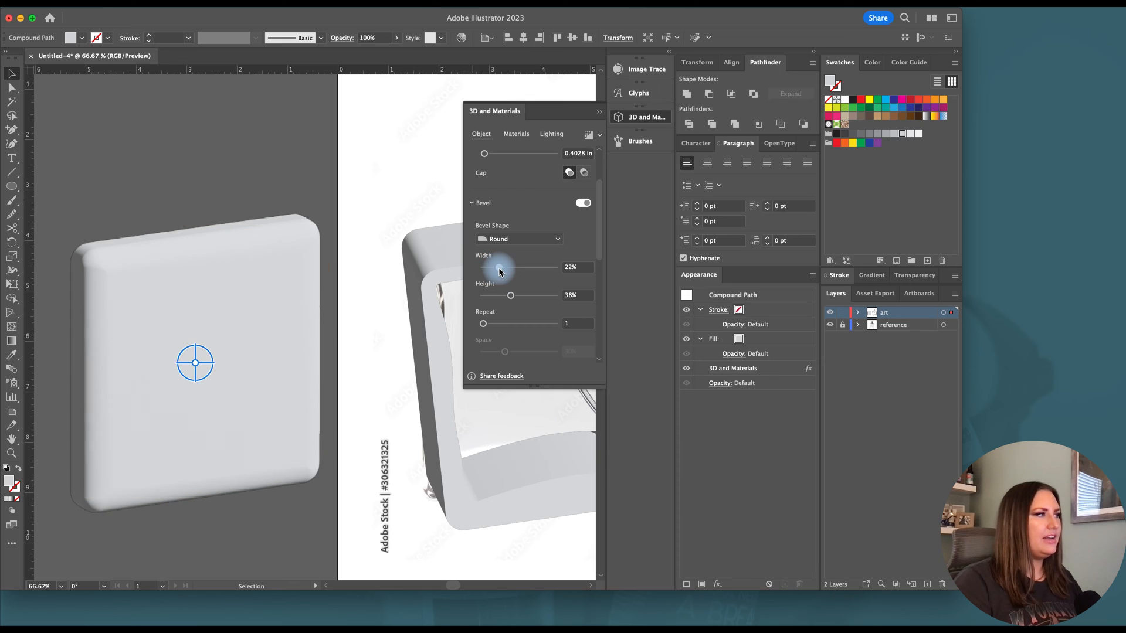
pyautogui.moveTo(500, 267); pyautogui.dragTo(492, 267)
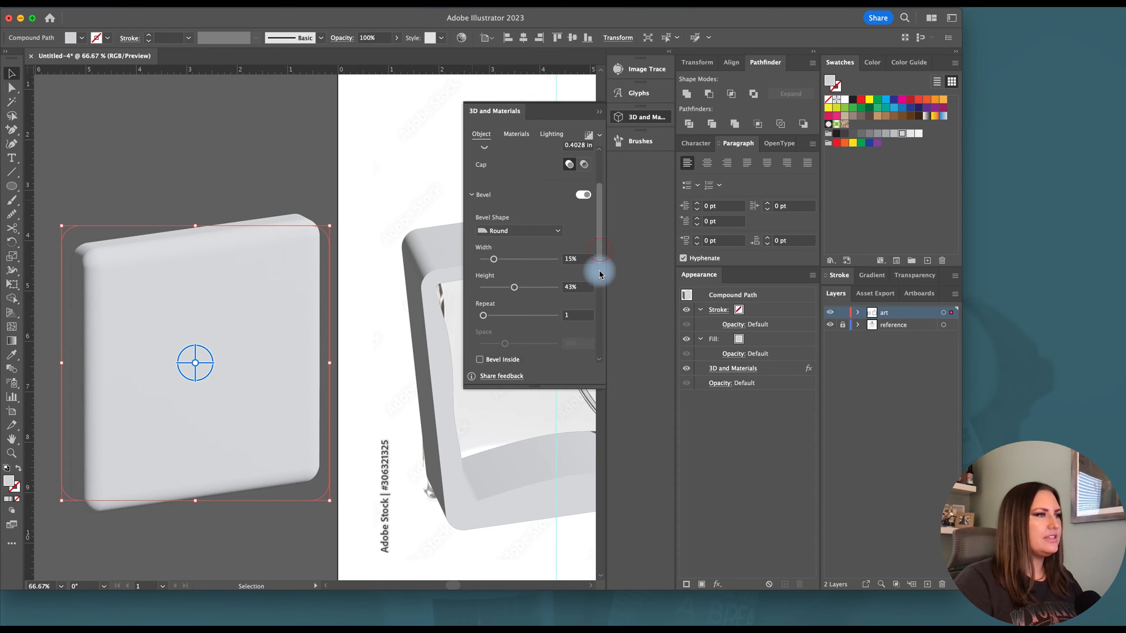
pyautogui.scroll(-3)
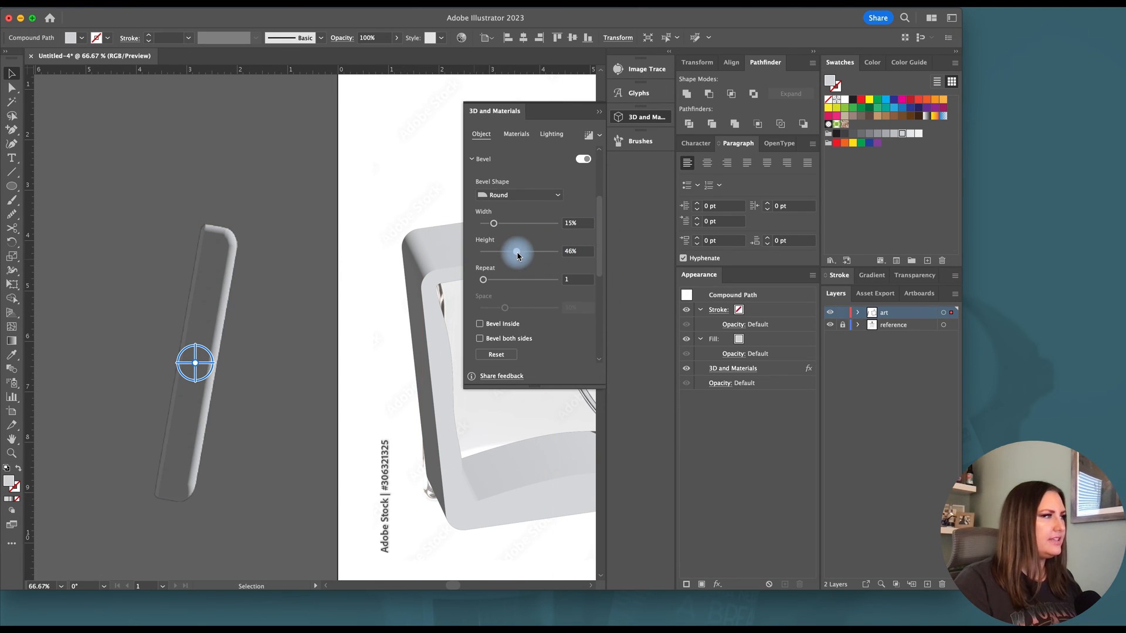
pyautogui.moveTo(507, 251); pyautogui.dragTo(521, 251)
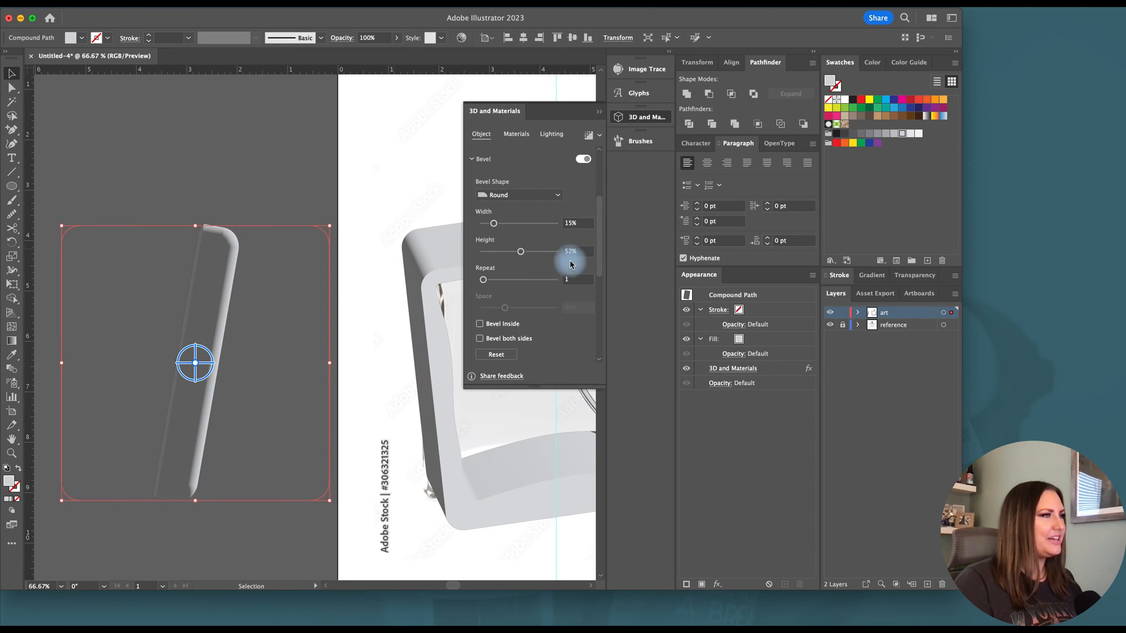
pyautogui.scroll(-3)
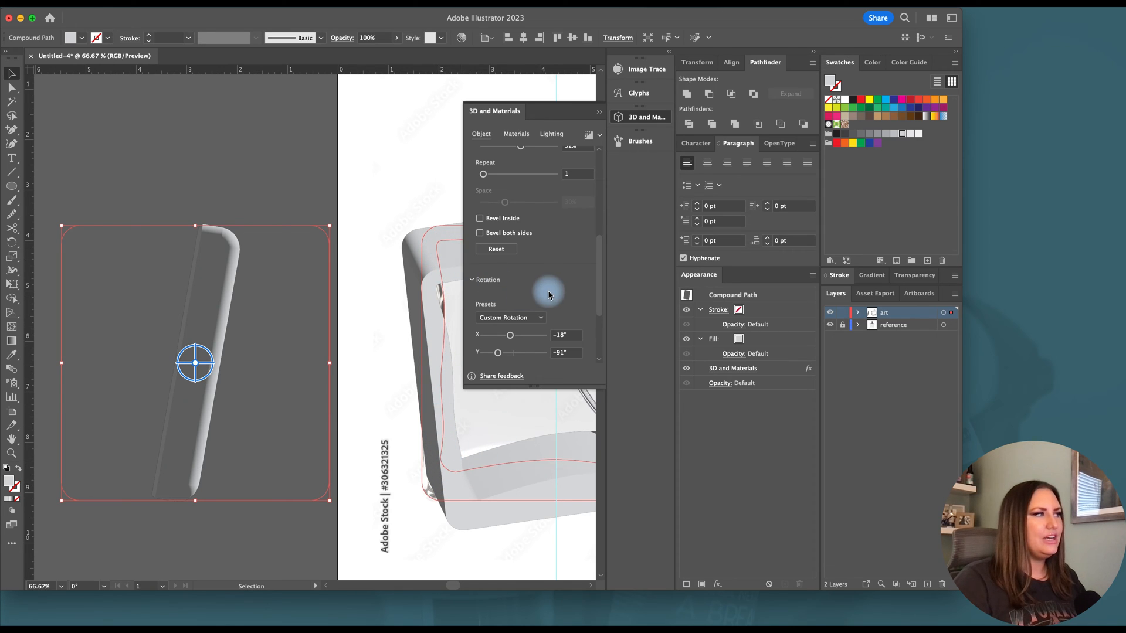
pyautogui.moveTo(545, 234)
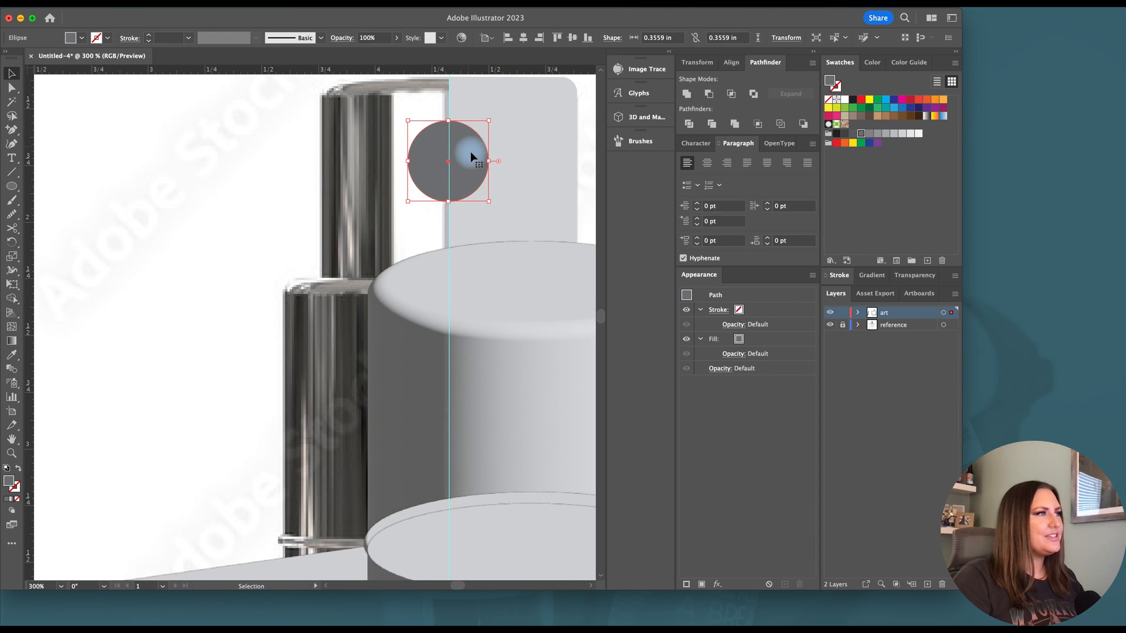
# Extrude the small circle 0.05 in deep with a convex bevel narrowed to 15% width
pyautogui.click(644, 116)
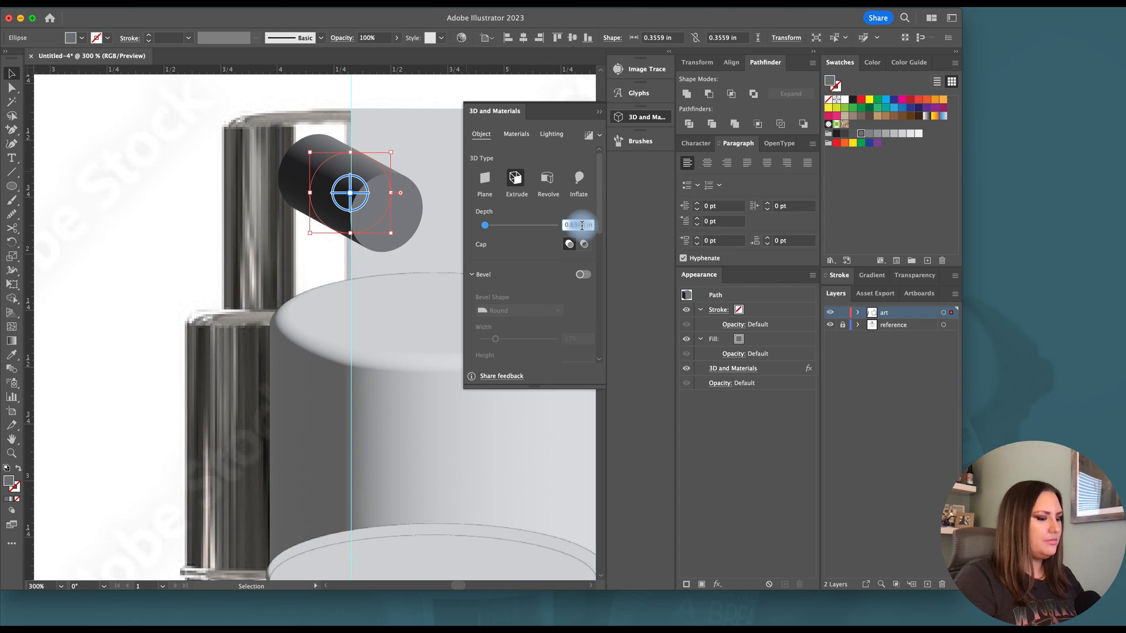
pyautogui.moveTo(517, 225); pyautogui.dragTo(482, 225)
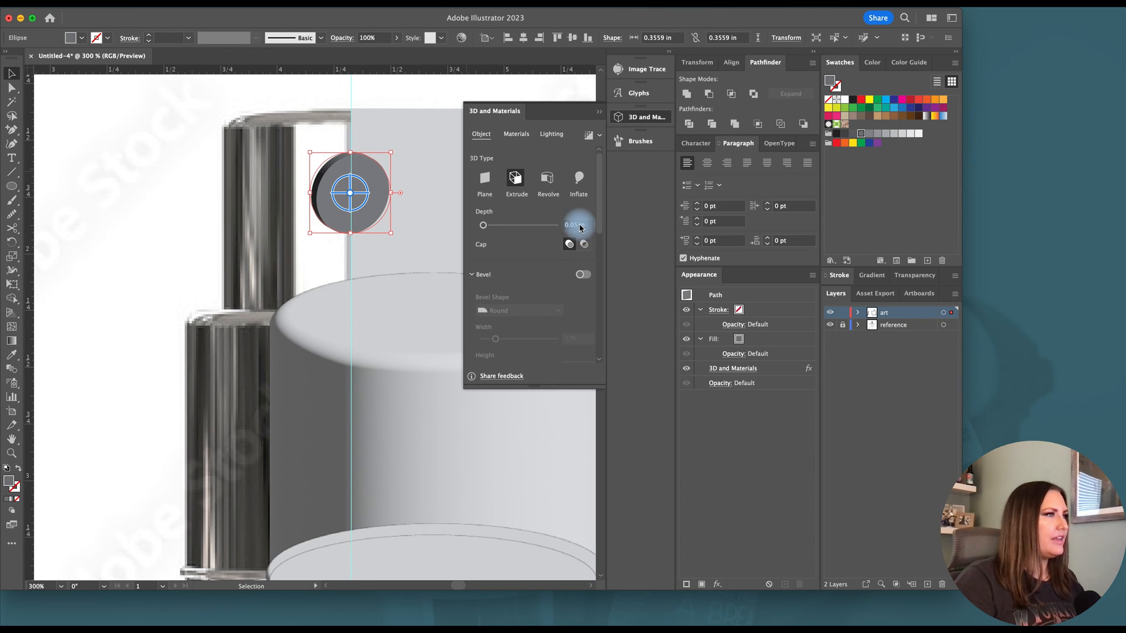
pyautogui.click(582, 274)
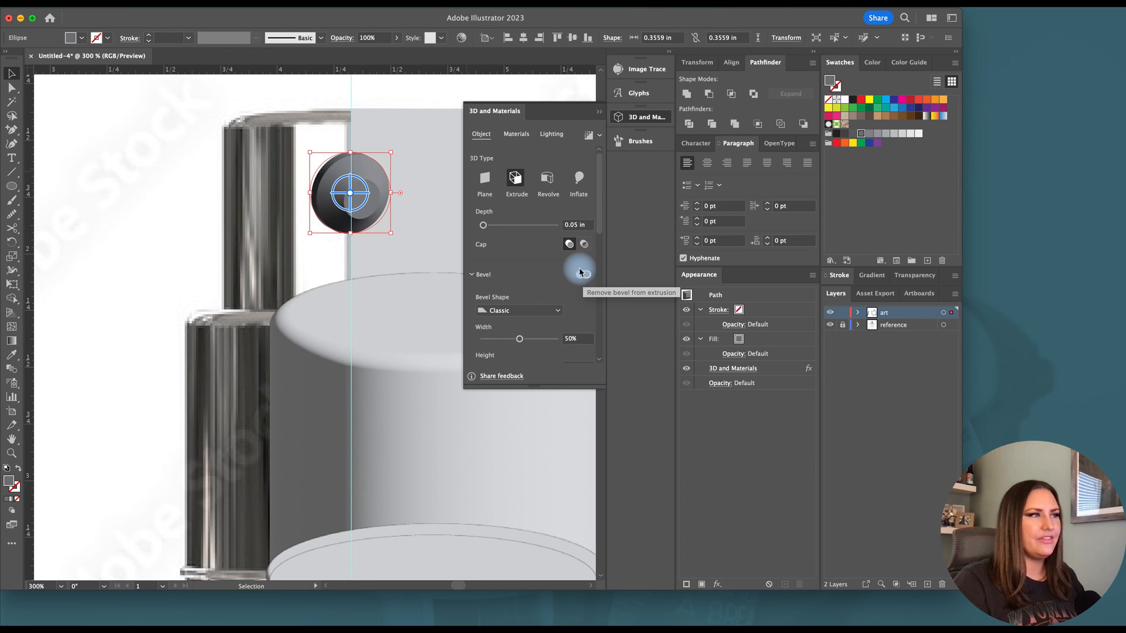
pyautogui.click(581, 273)
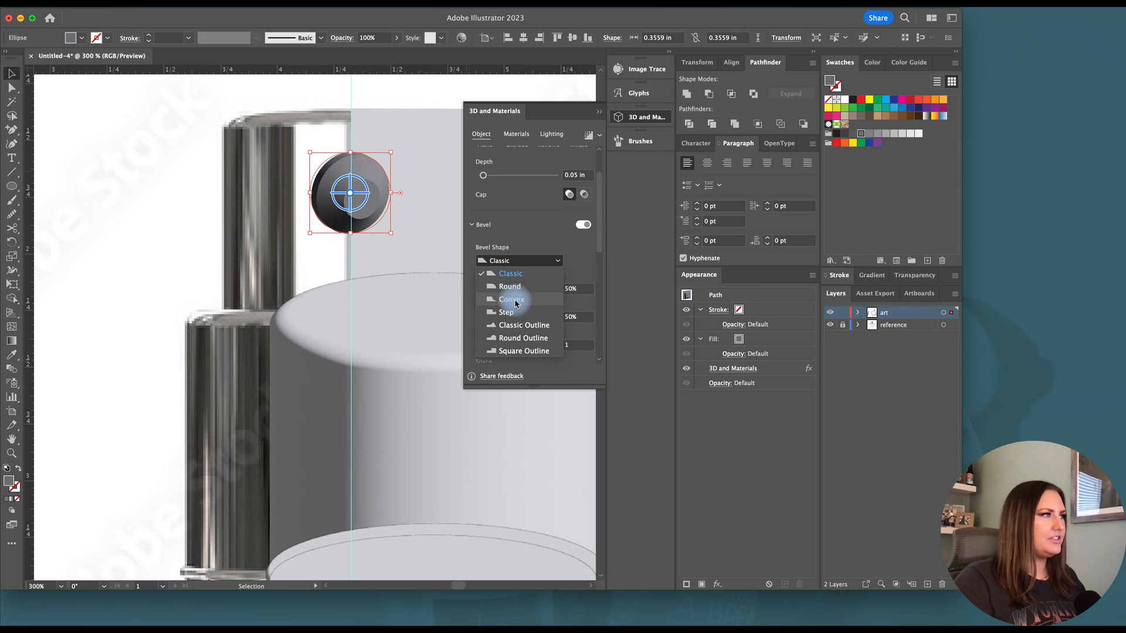
pyautogui.click(512, 299)
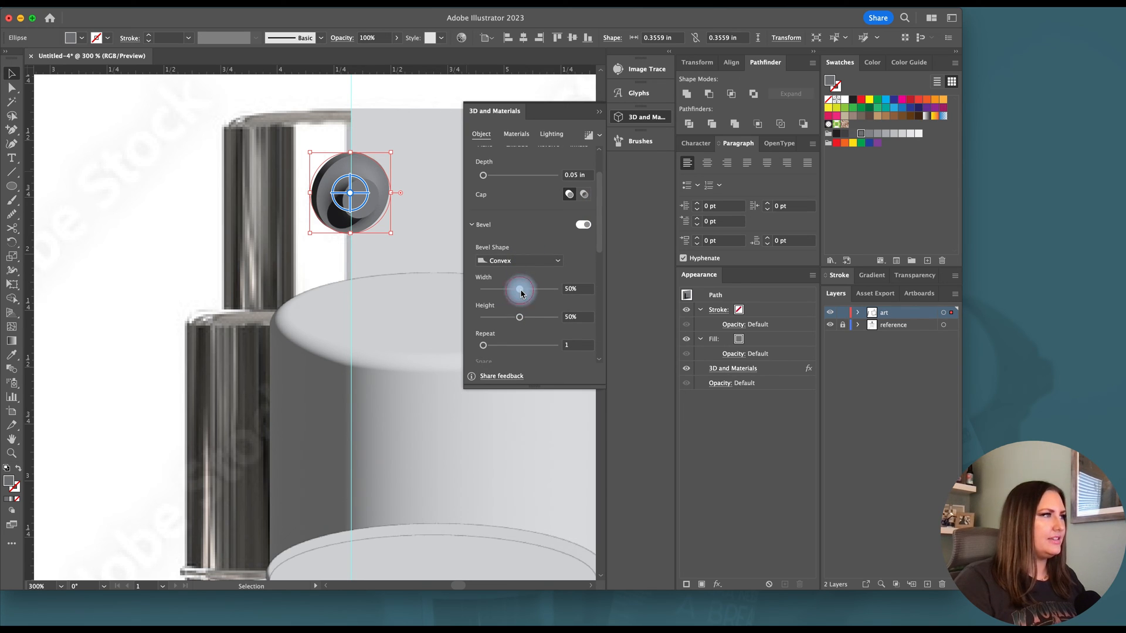
pyautogui.moveTo(520, 288); pyautogui.dragTo(495, 293)
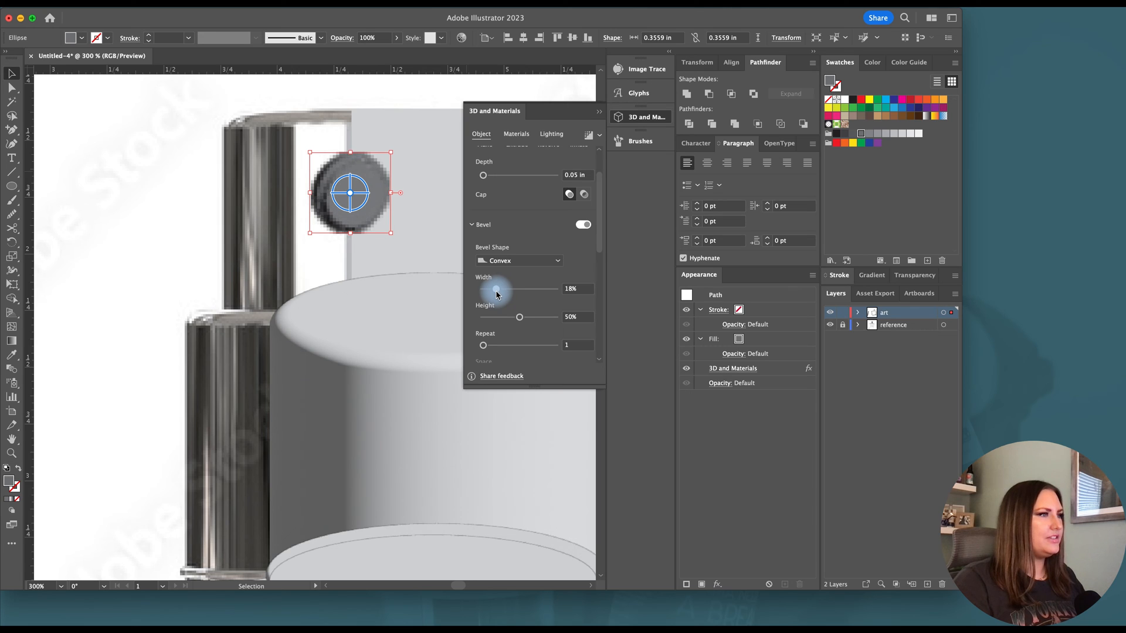
pyautogui.moveTo(495, 289); pyautogui.dragTo(493, 288)
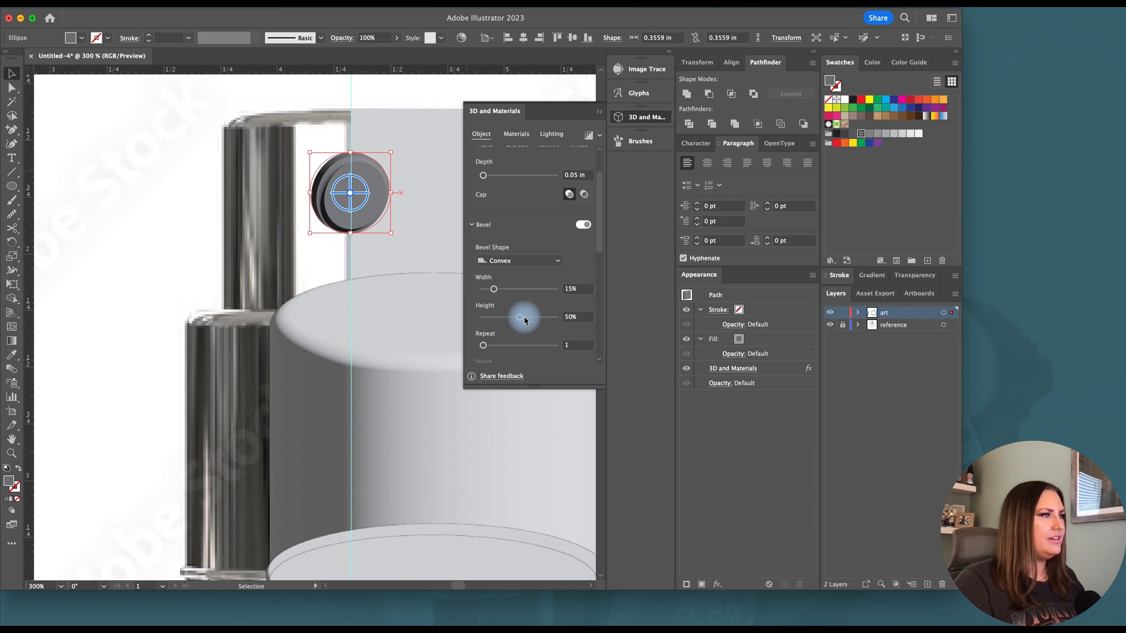
pyautogui.moveTo(520, 317); pyautogui.dragTo(492, 317)
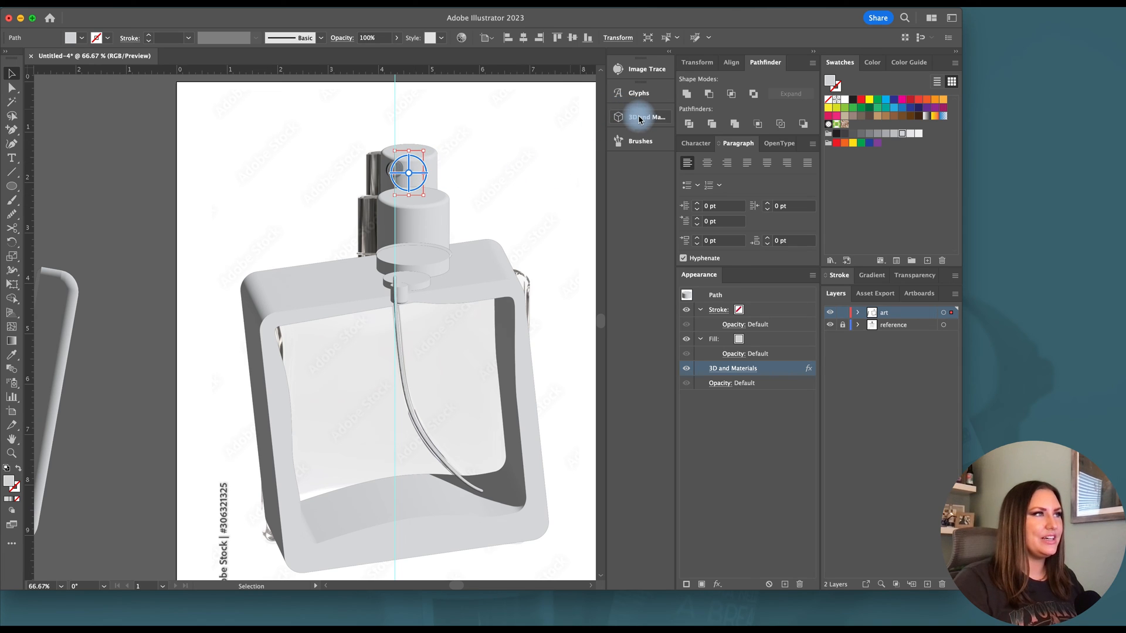
pyautogui.moveTo(638, 116)
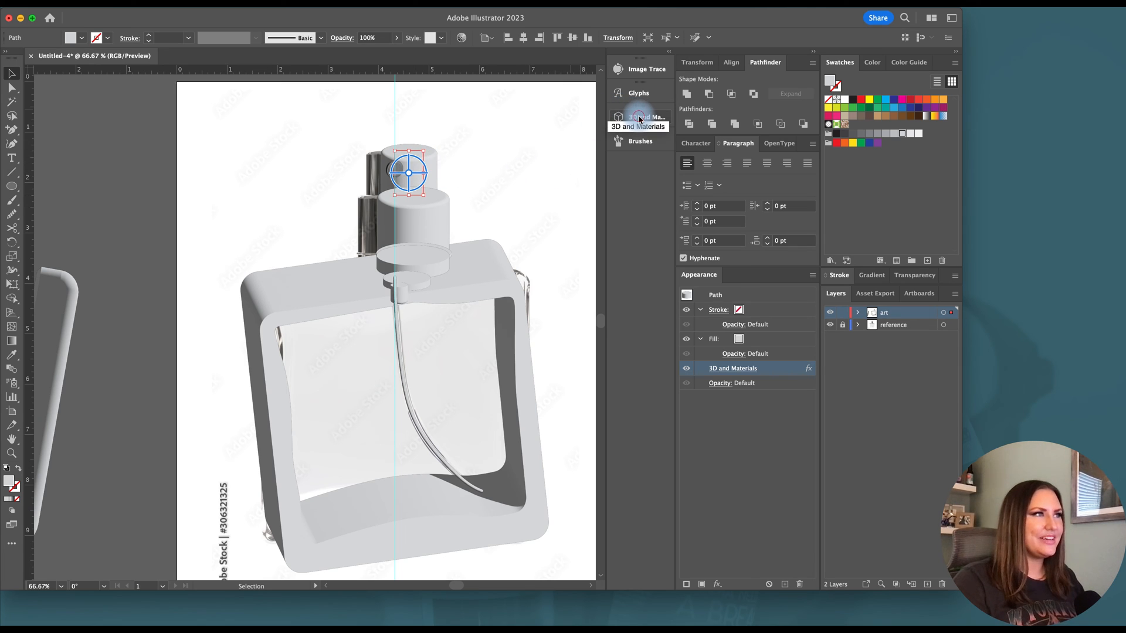
# Check the top cap's 3D rotation and add the 3D parts to Asset Export
pyautogui.click(639, 118)
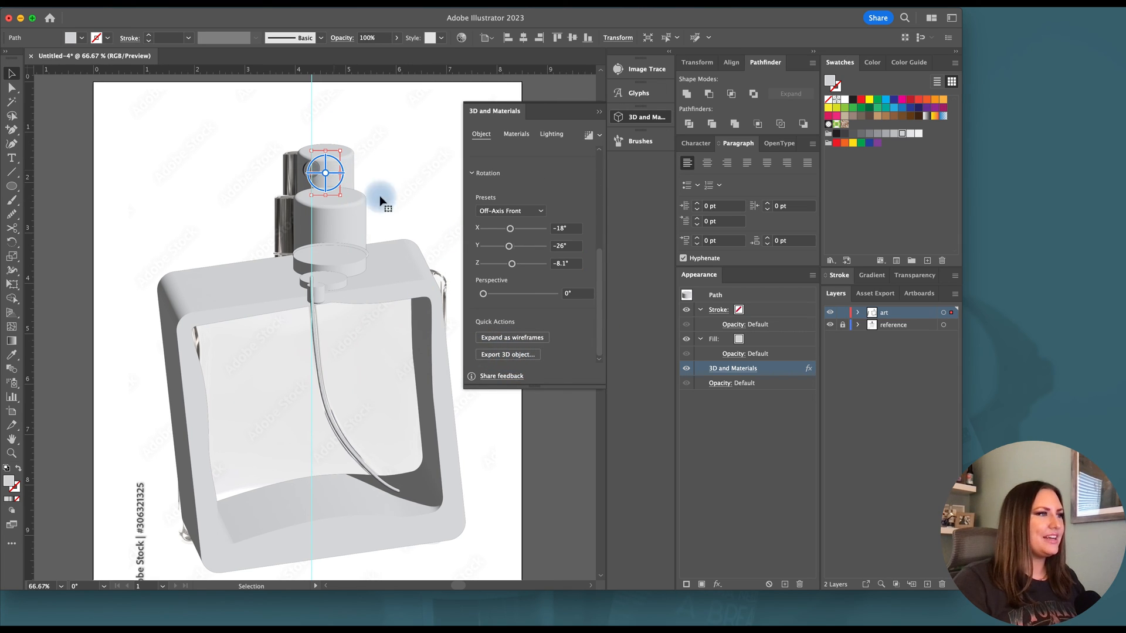
pyautogui.click(508, 355)
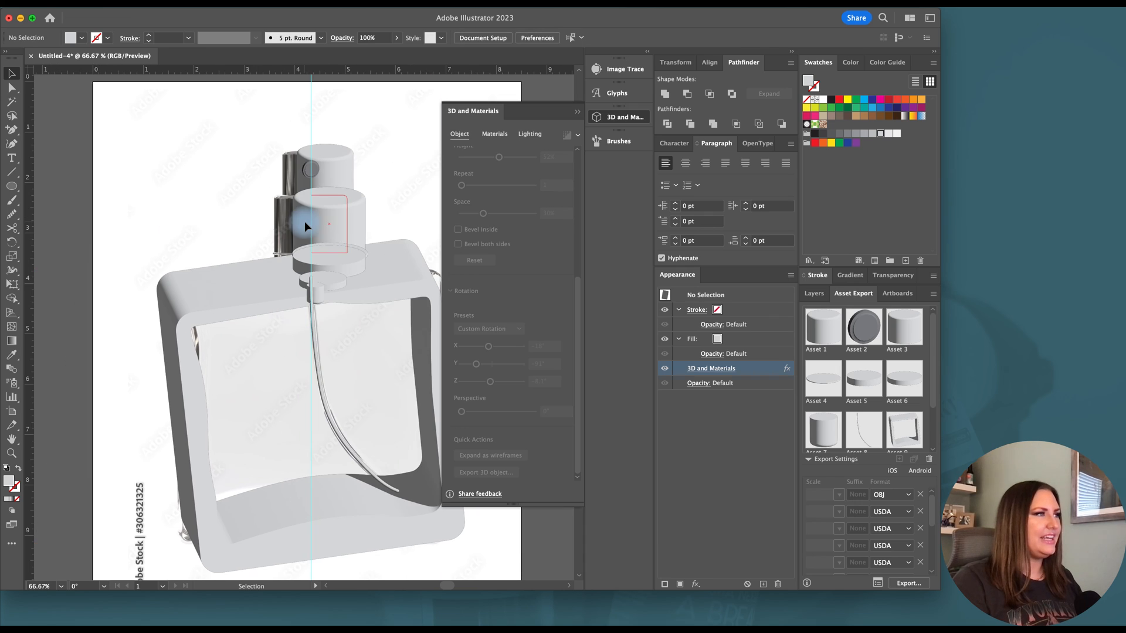
# Remove the USDA rows so OBJ is the only export format for the bottle part assets
pyautogui.click(823, 330)
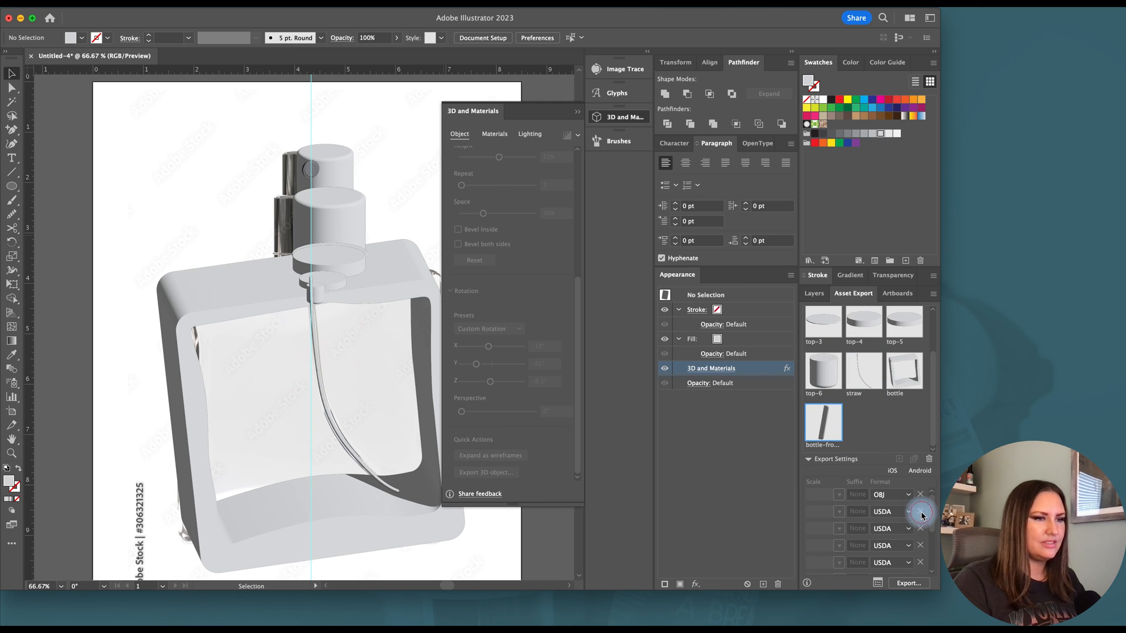
pyautogui.click(920, 512)
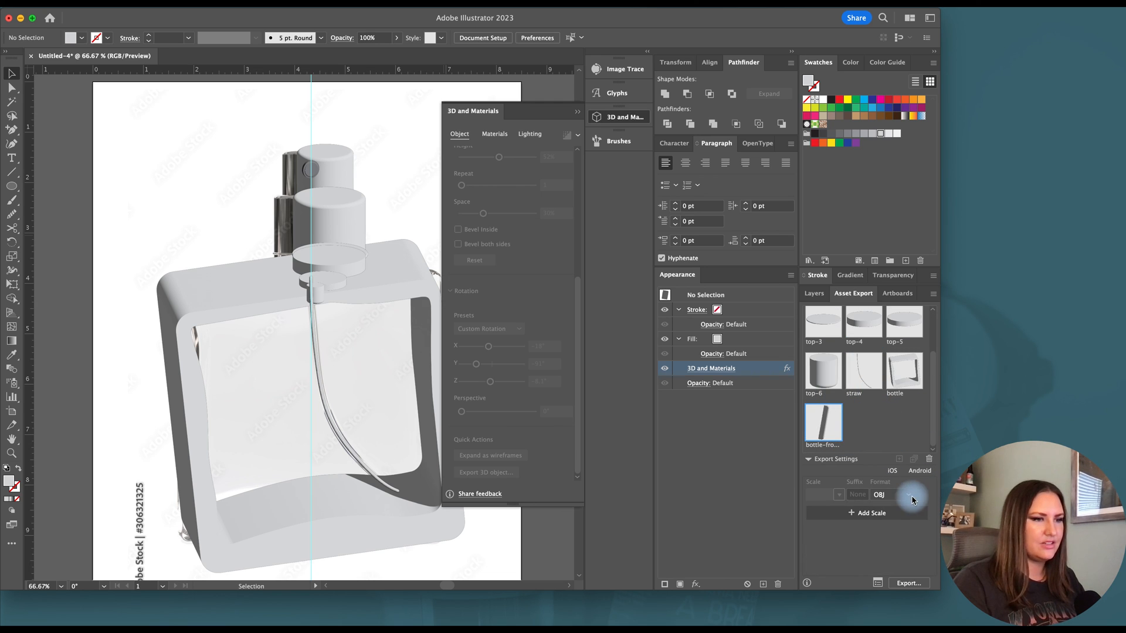
pyautogui.click(878, 495)
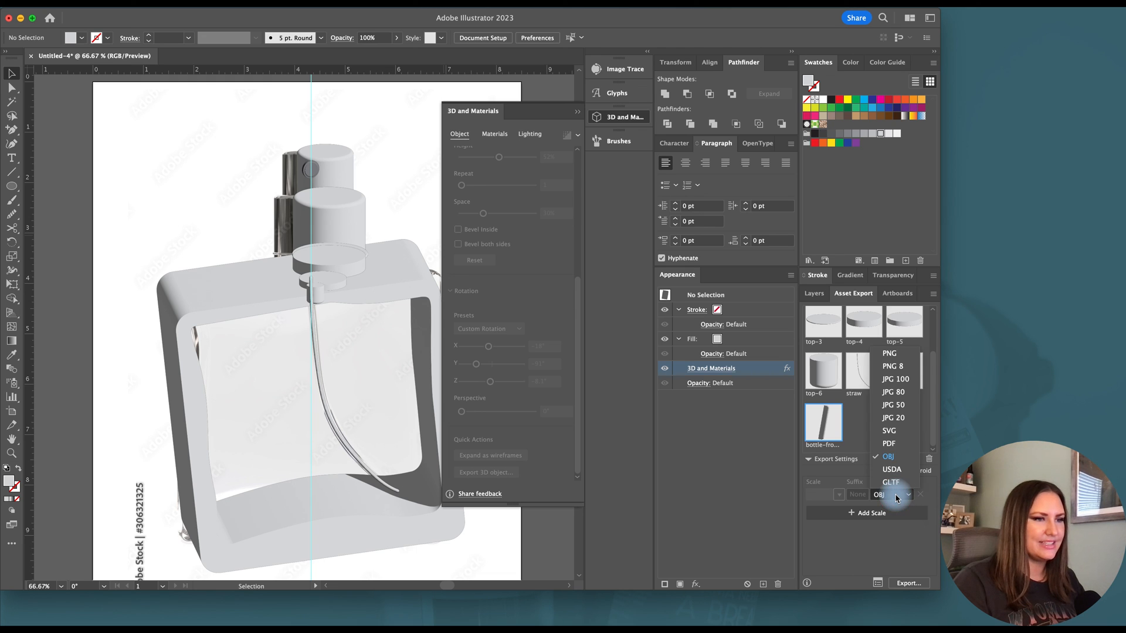
pyautogui.click(888, 456)
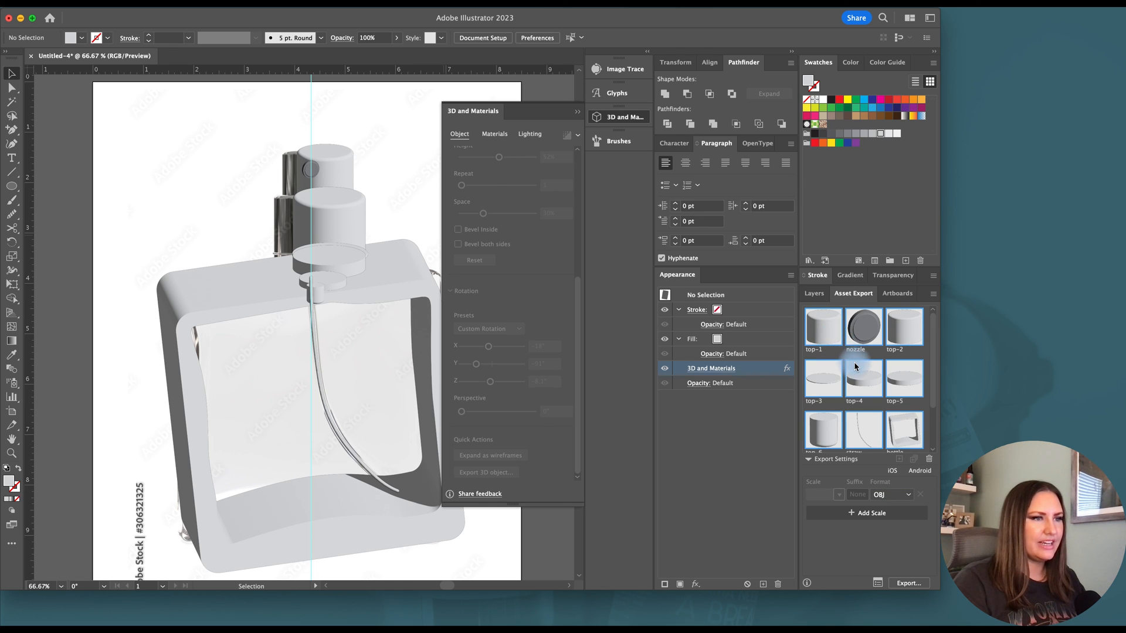
pyautogui.scroll(-3)
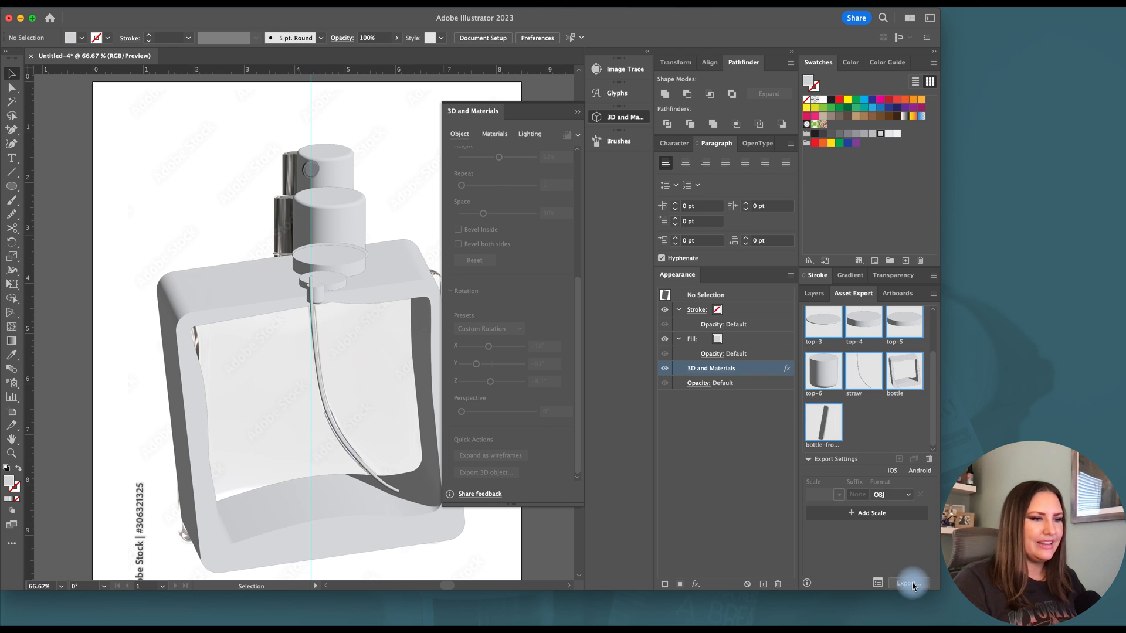